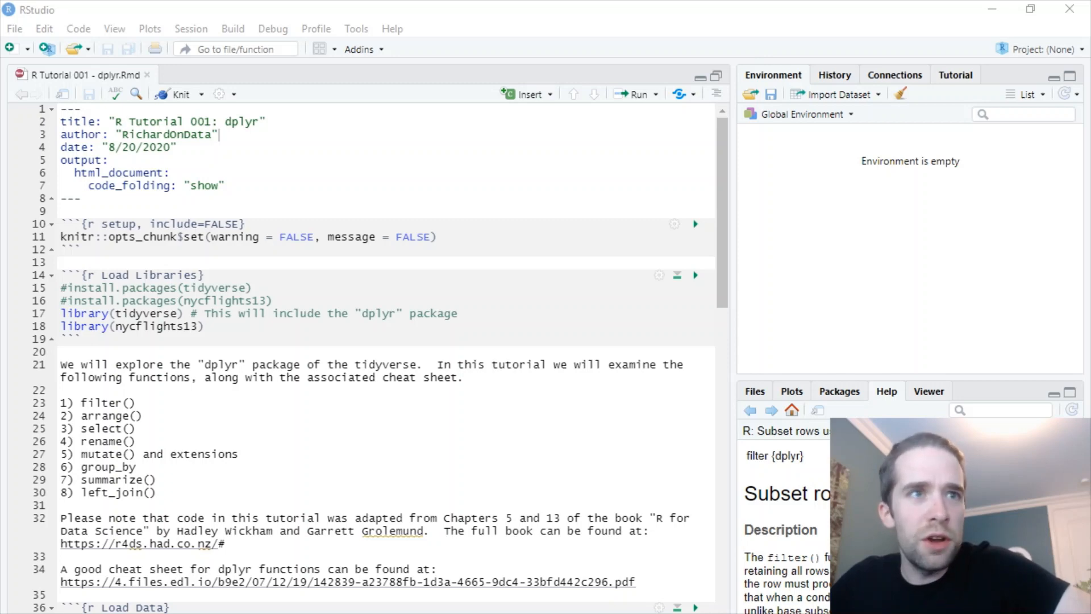
mouse_move(473, 188)
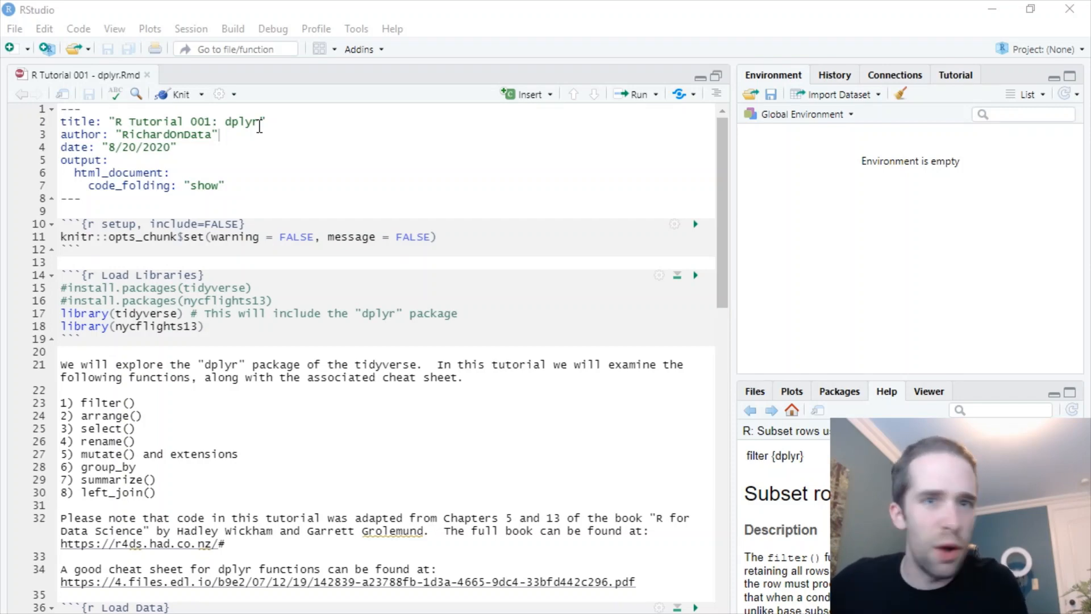
mouse_move(271, 137)
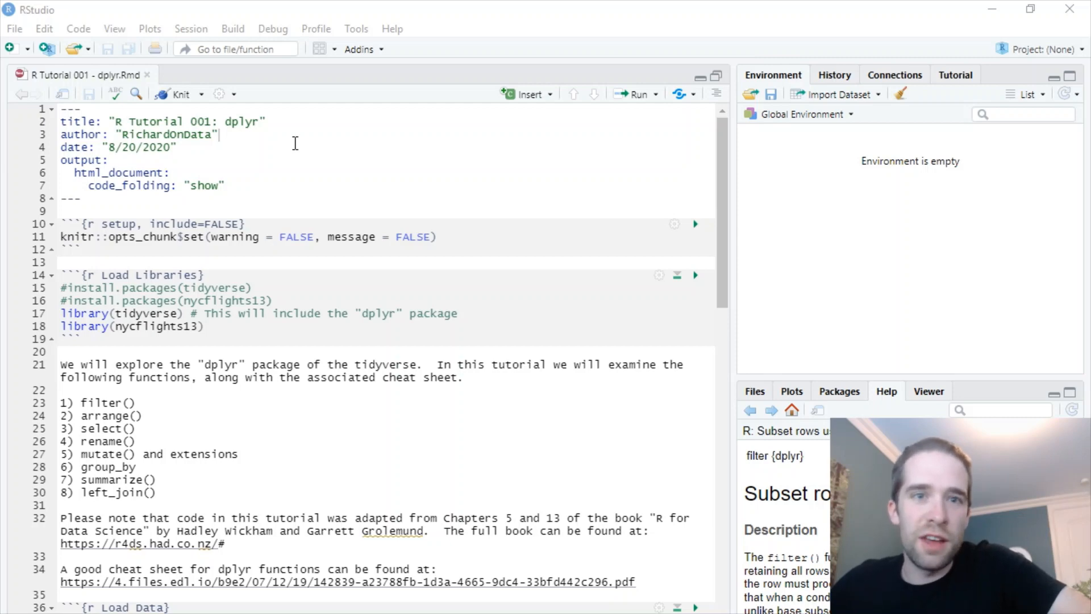
mouse_move(495, 252)
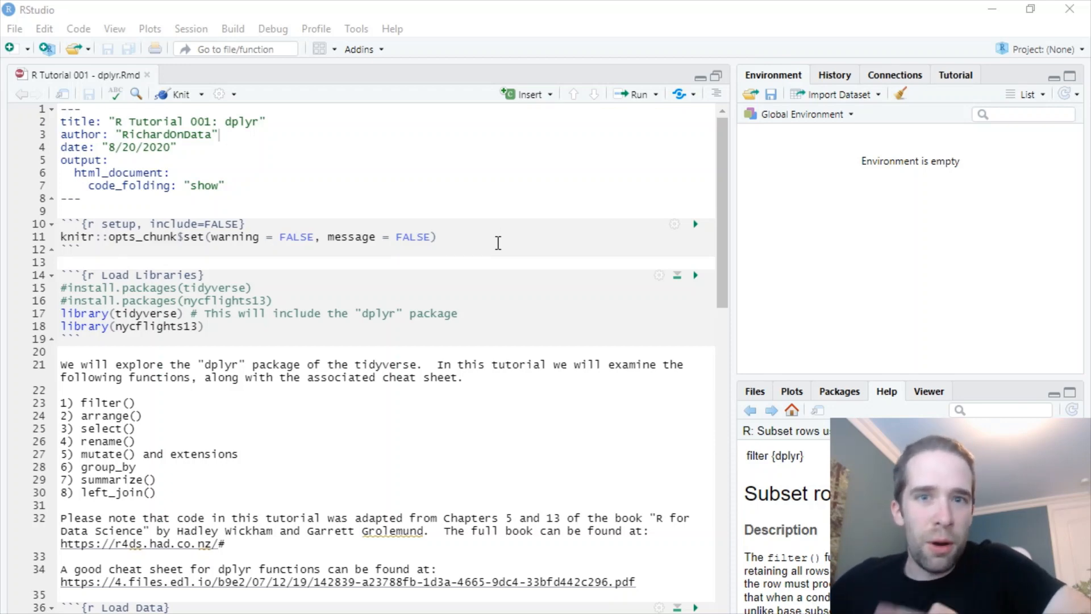
mouse_move(504, 196)
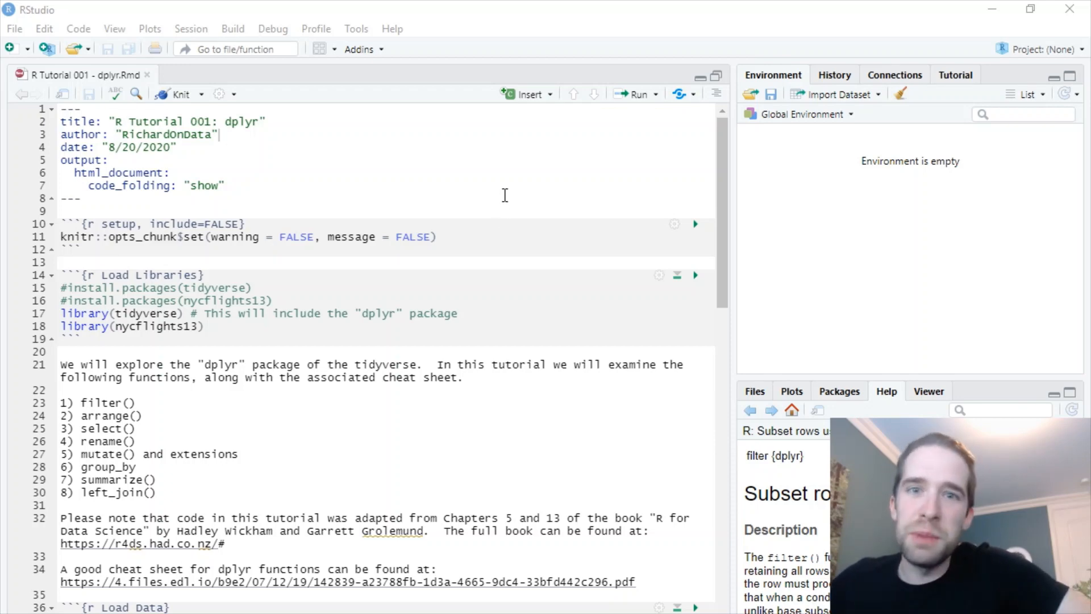
mouse_move(507, 182)
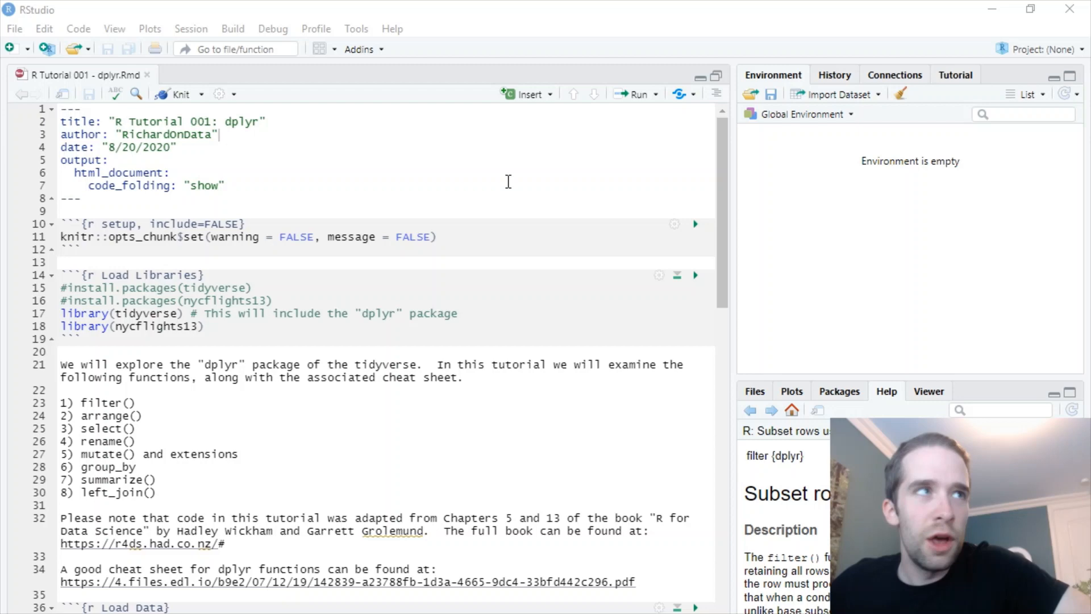
mouse_move(492, 172)
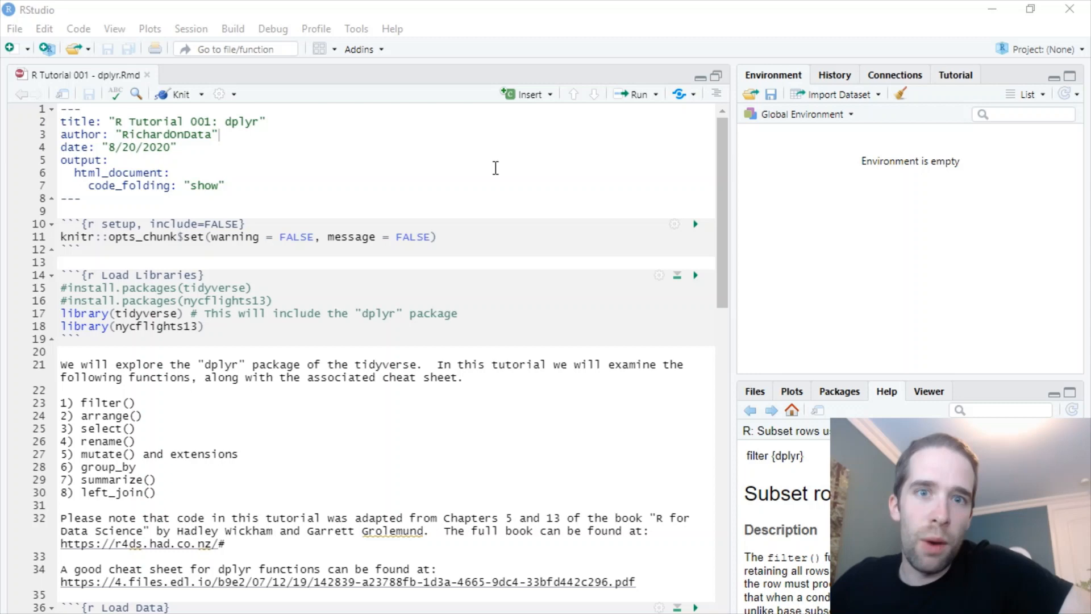
mouse_move(515, 171)
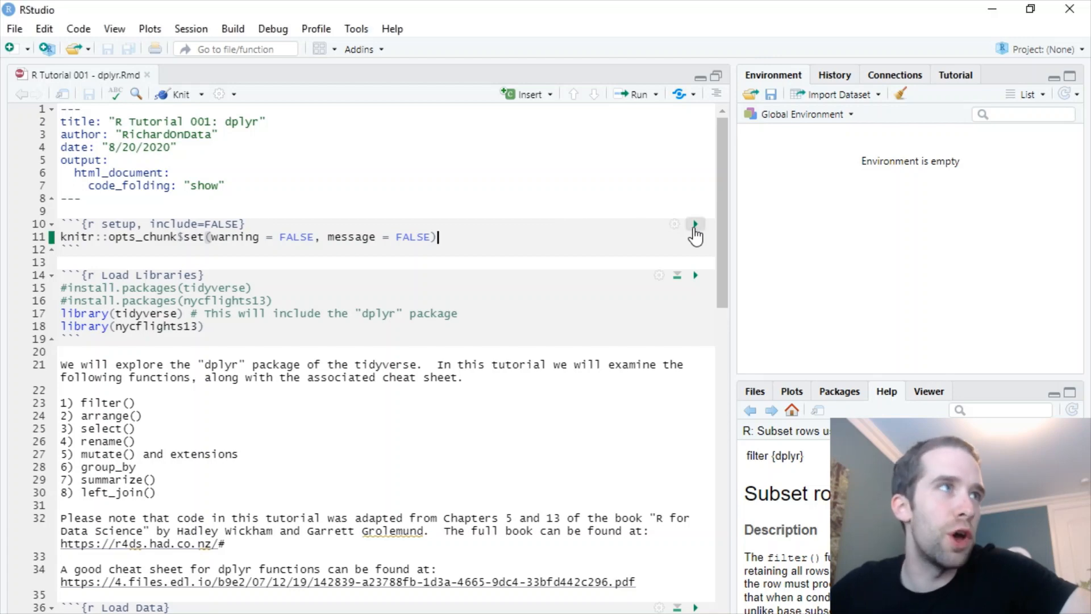
mouse_move(696, 276)
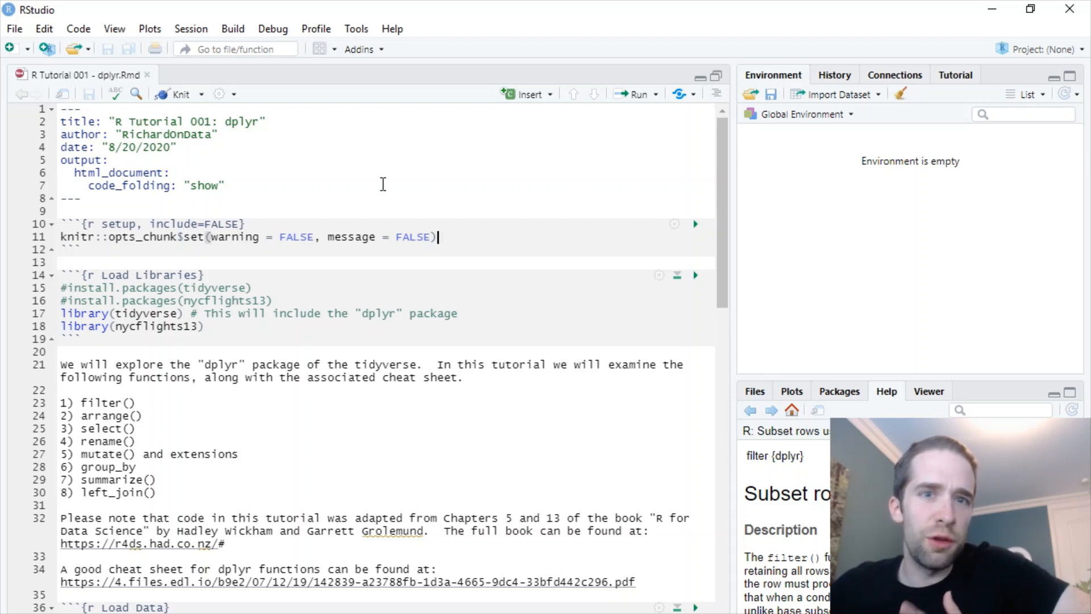
mouse_move(390, 173)
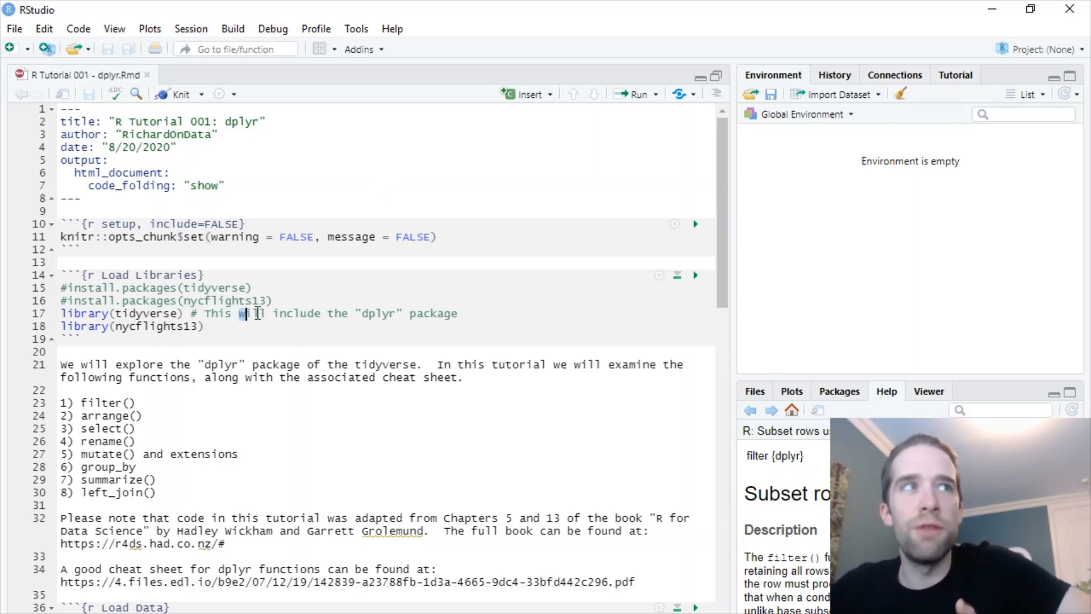
Run the setup chunk that disables warnings and messages for the notebook.
click(458, 314)
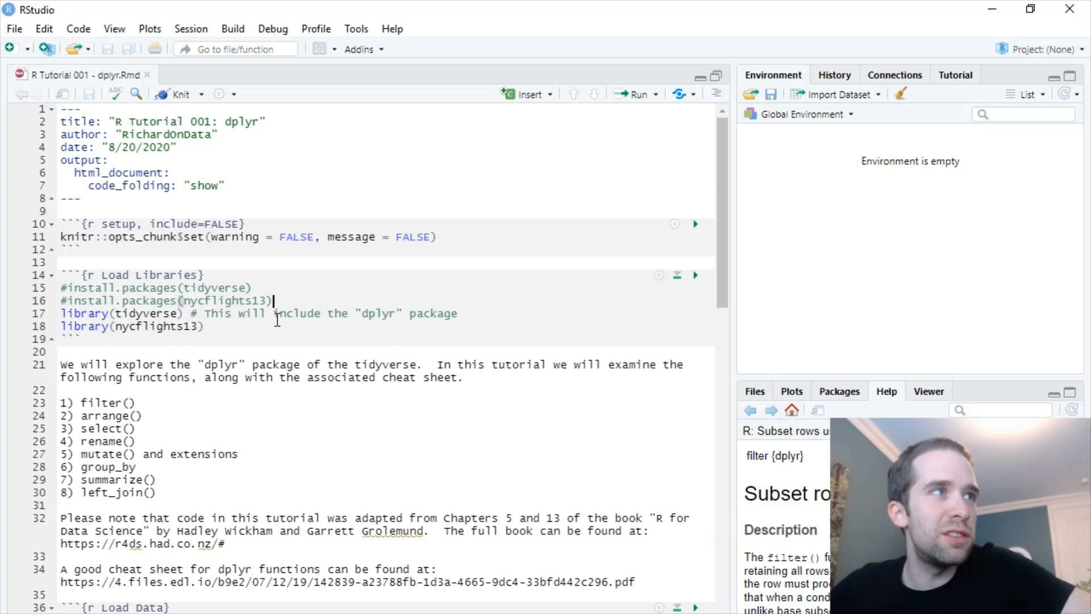
scroll(down, 3)
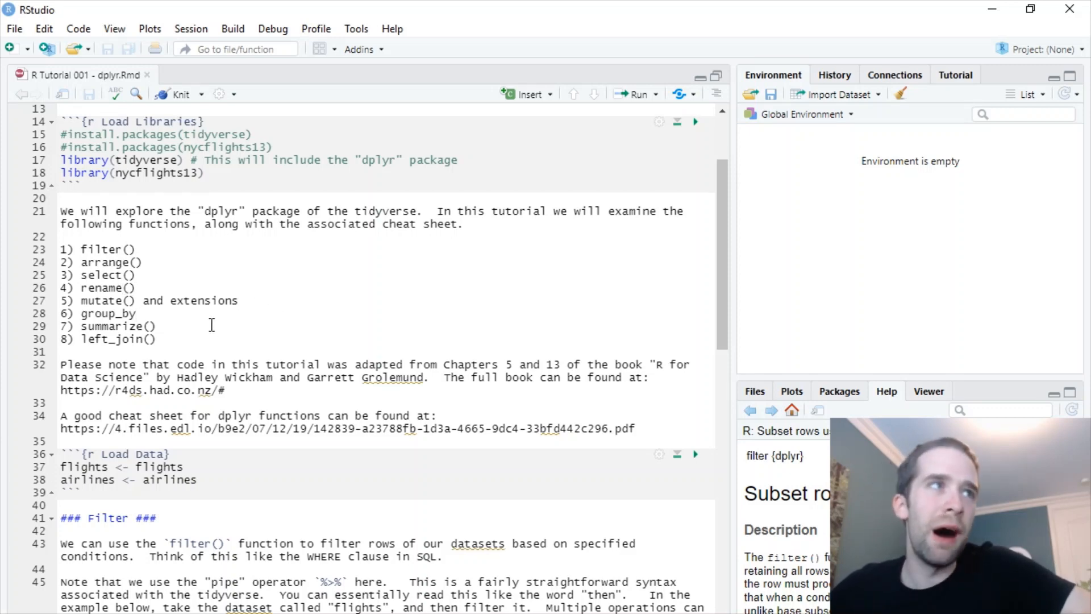
click(62, 351)
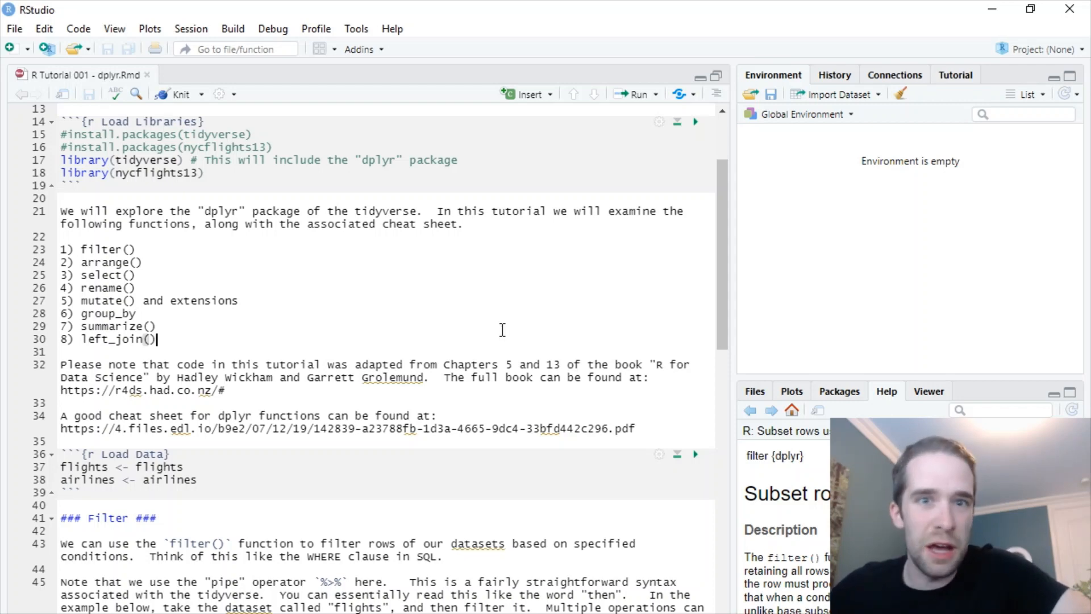
mouse_move(407, 395)
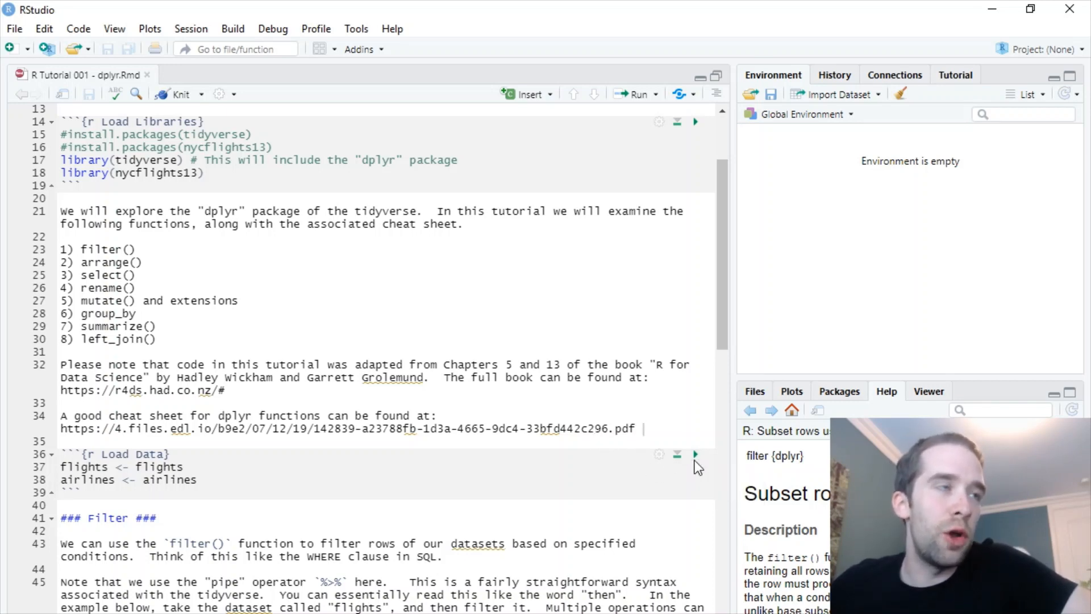
Run the Load Data chunk so flights (336,776 obs.) and airlines (16 obs.) appear in the environment.
click(695, 455)
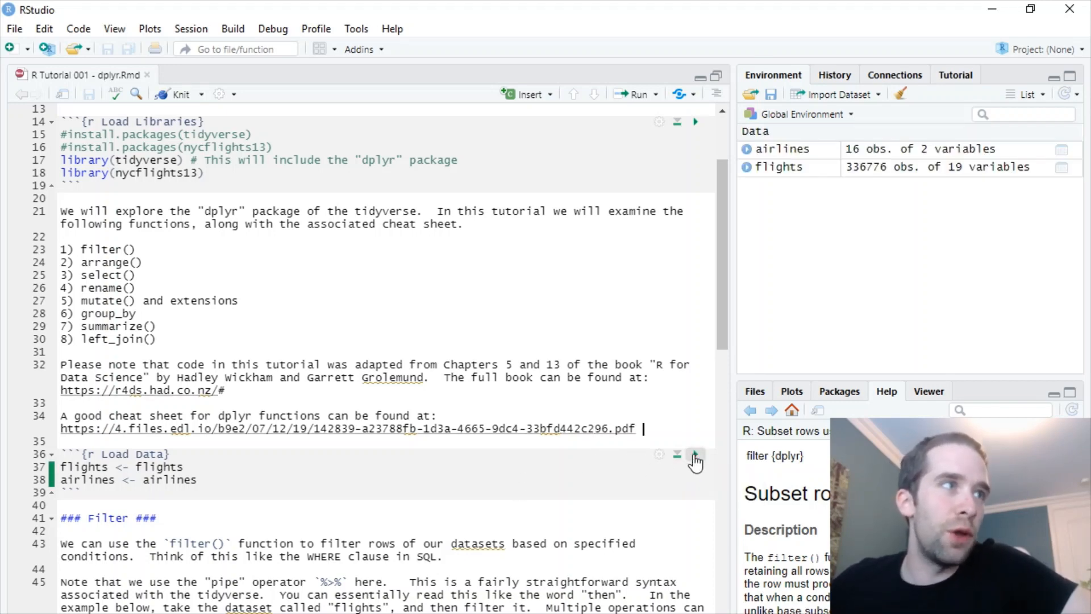
scroll(down, 3)
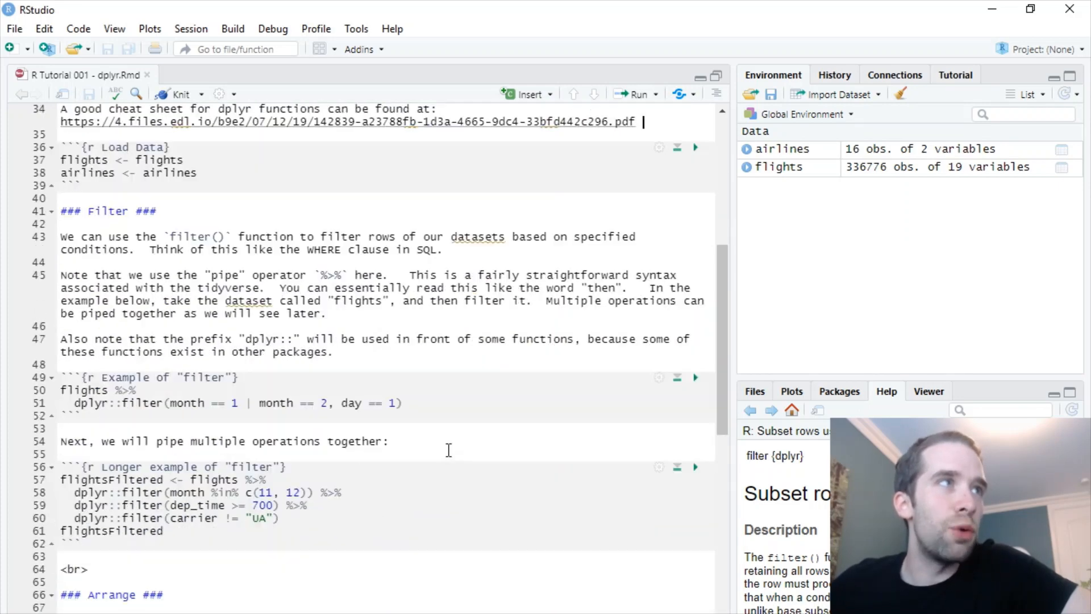
scroll(down, 3)
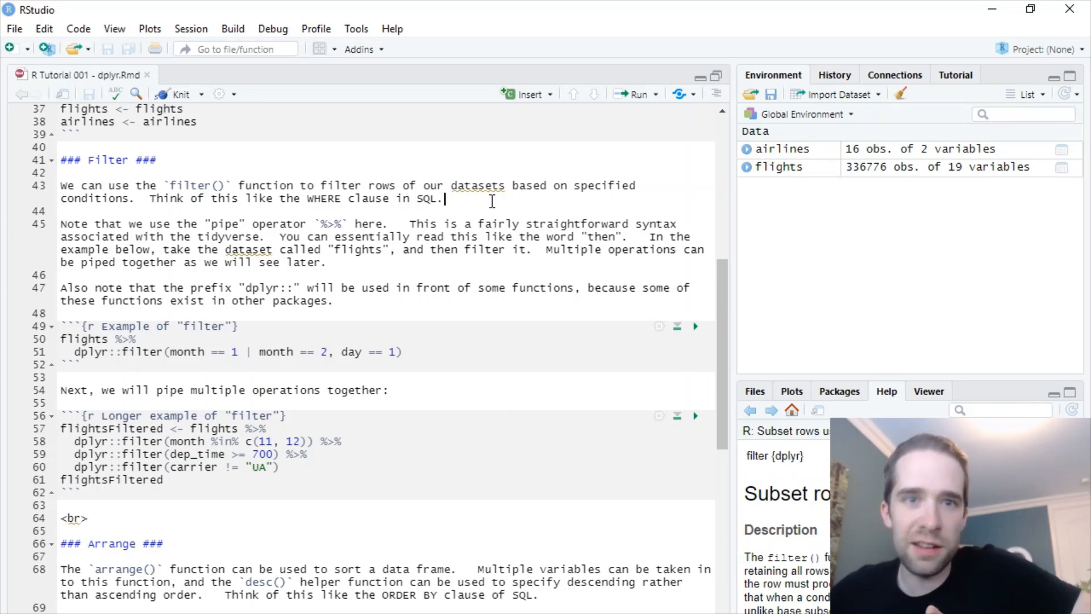
mouse_move(488, 193)
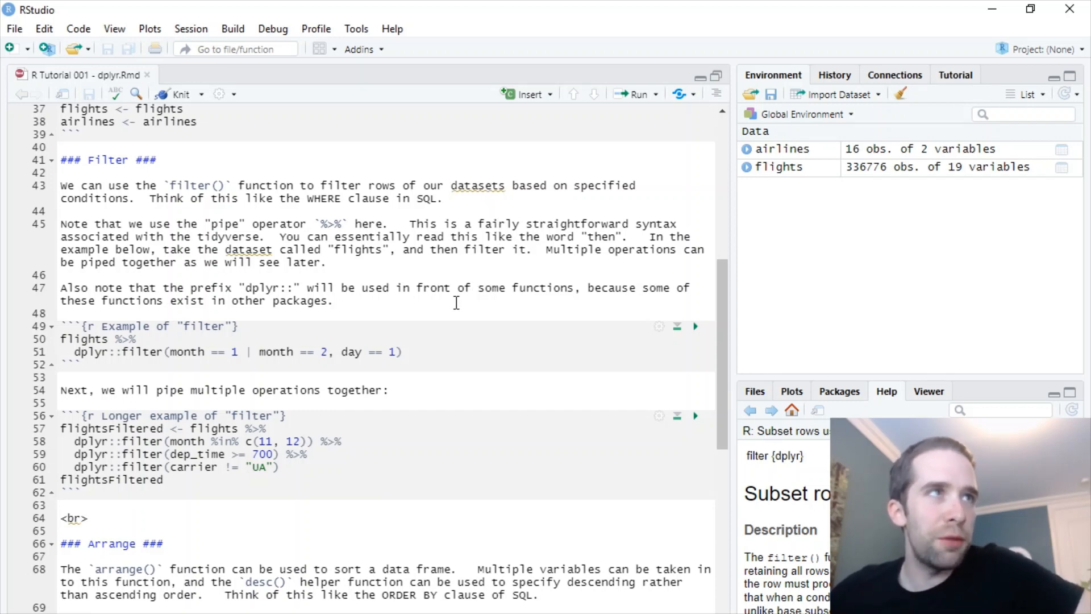
mouse_move(423, 343)
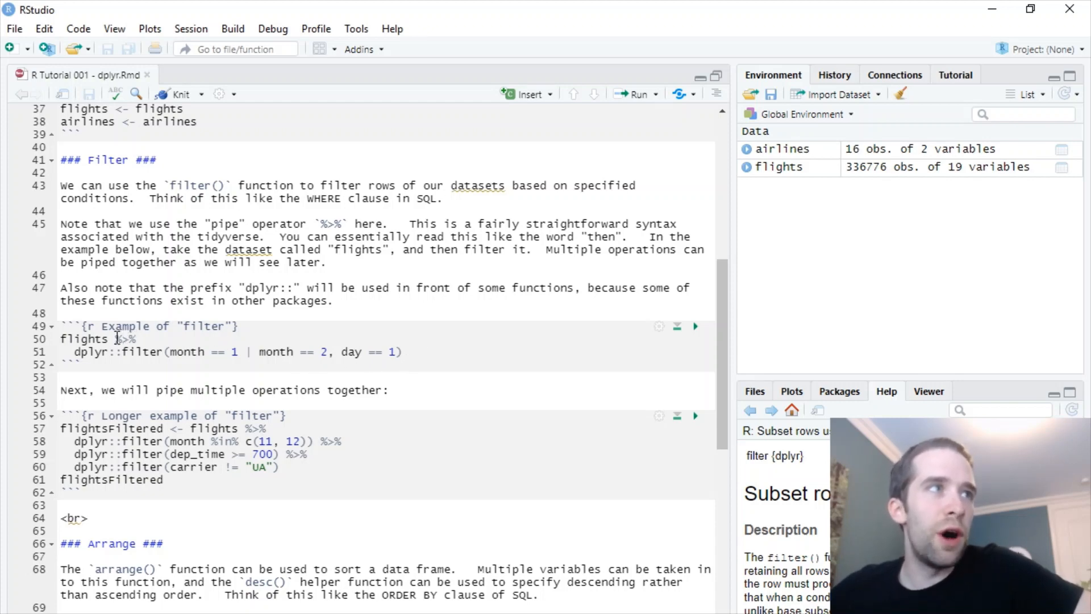
mouse_move(119, 341)
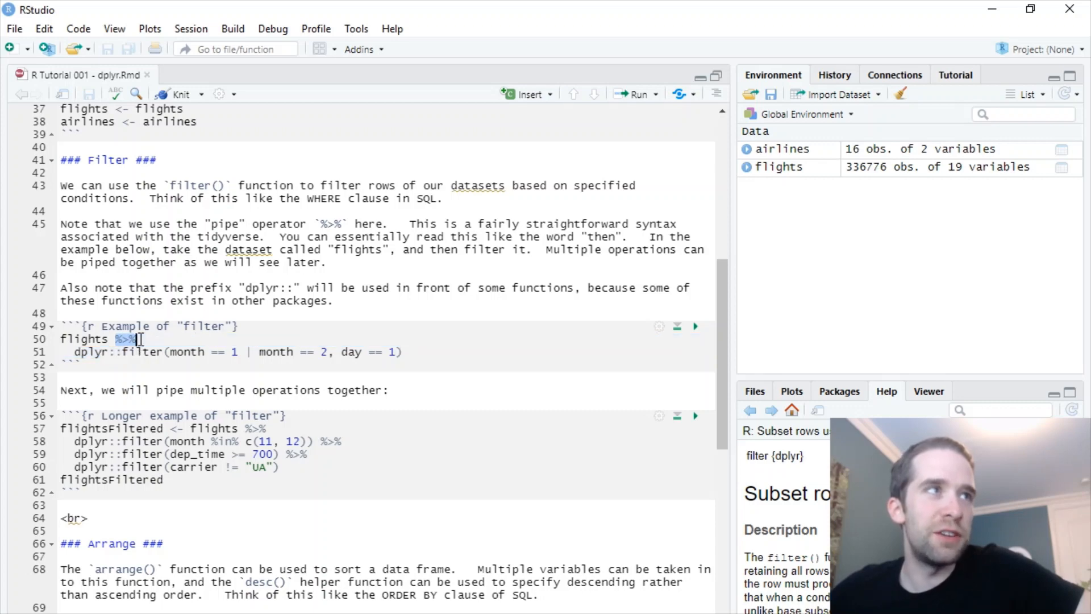
mouse_move(568, 371)
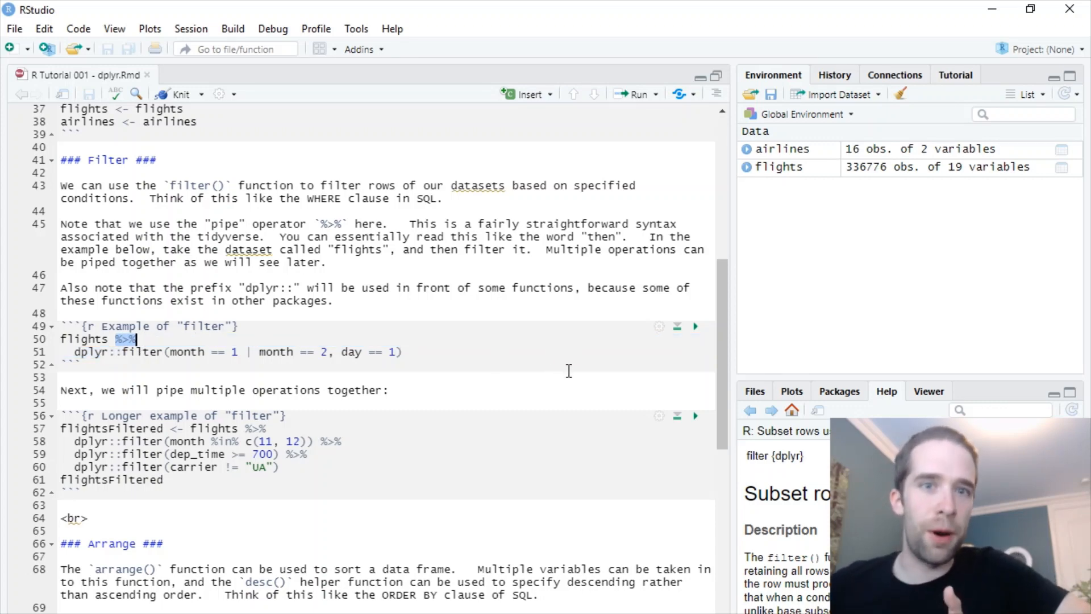
mouse_move(374, 358)
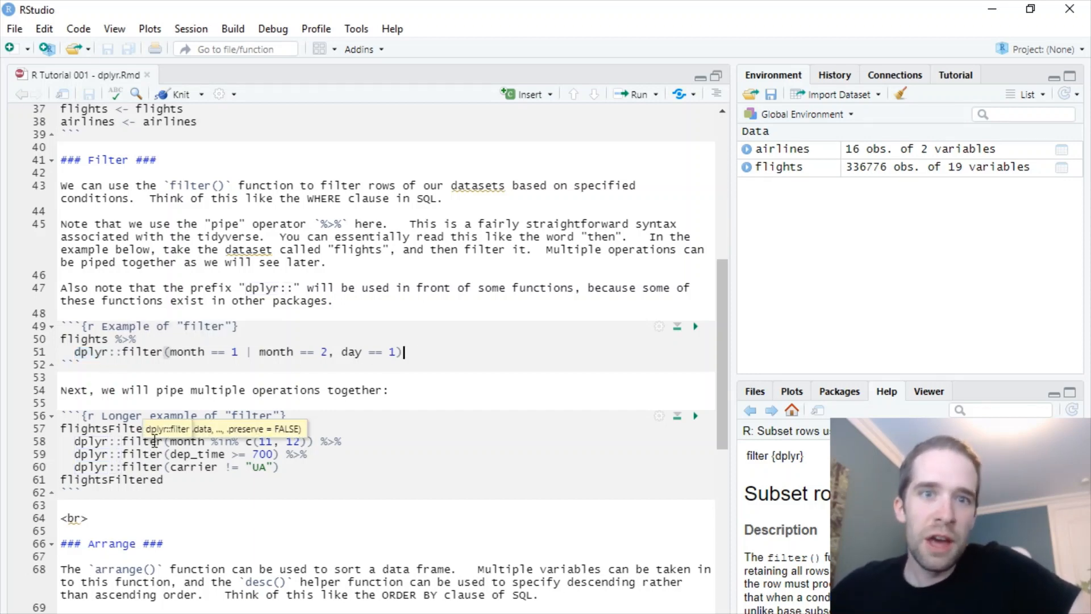
click(338, 300)
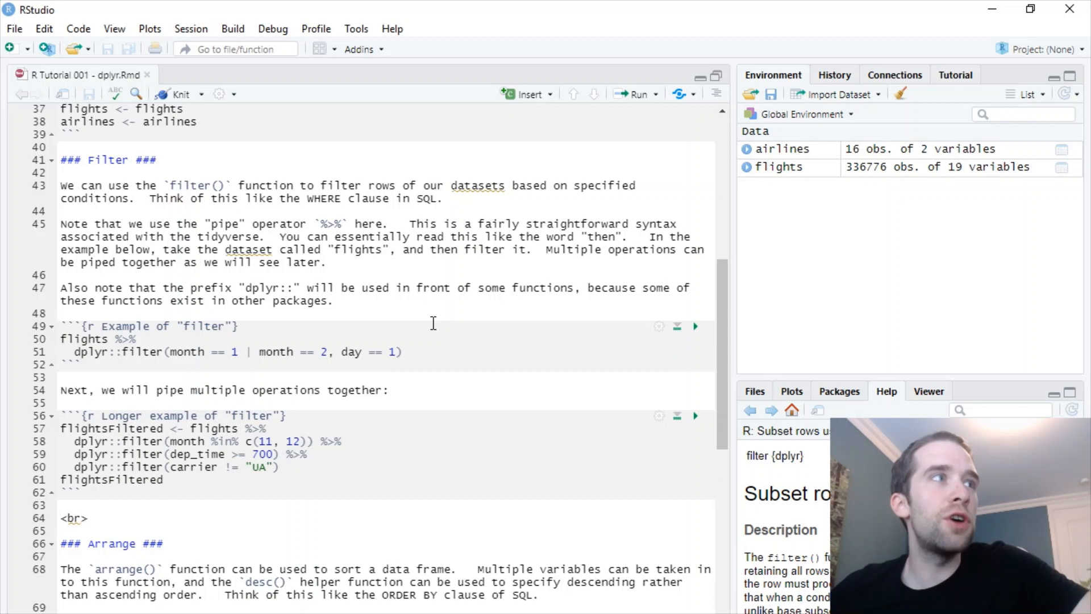
Expand the flights variables in the Environment pane and run the filter example yielding 1,768 flights.
scroll(down, 3)
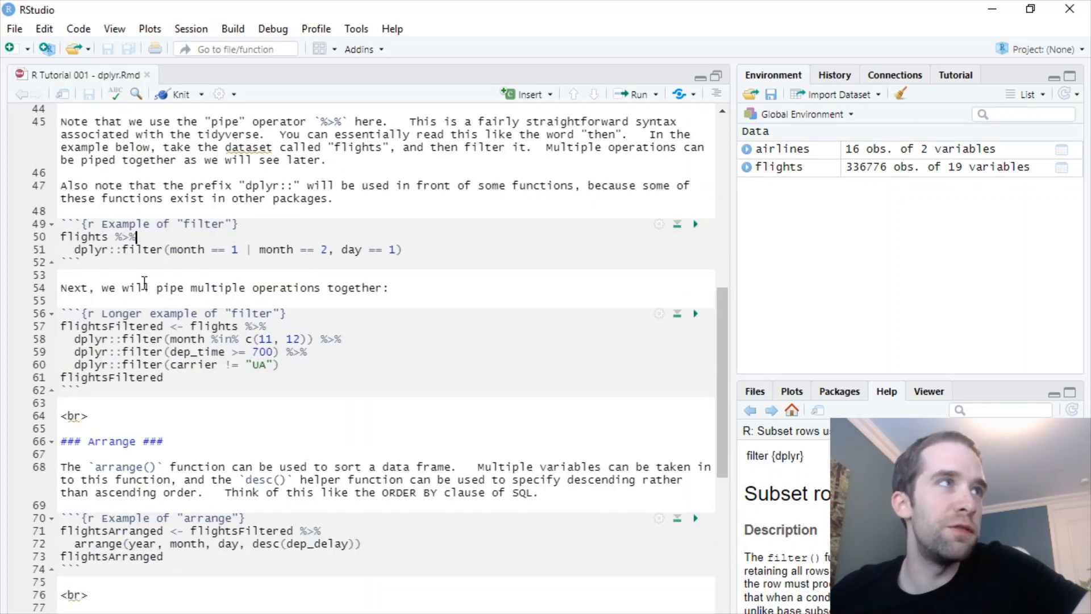
scroll(down, 3)
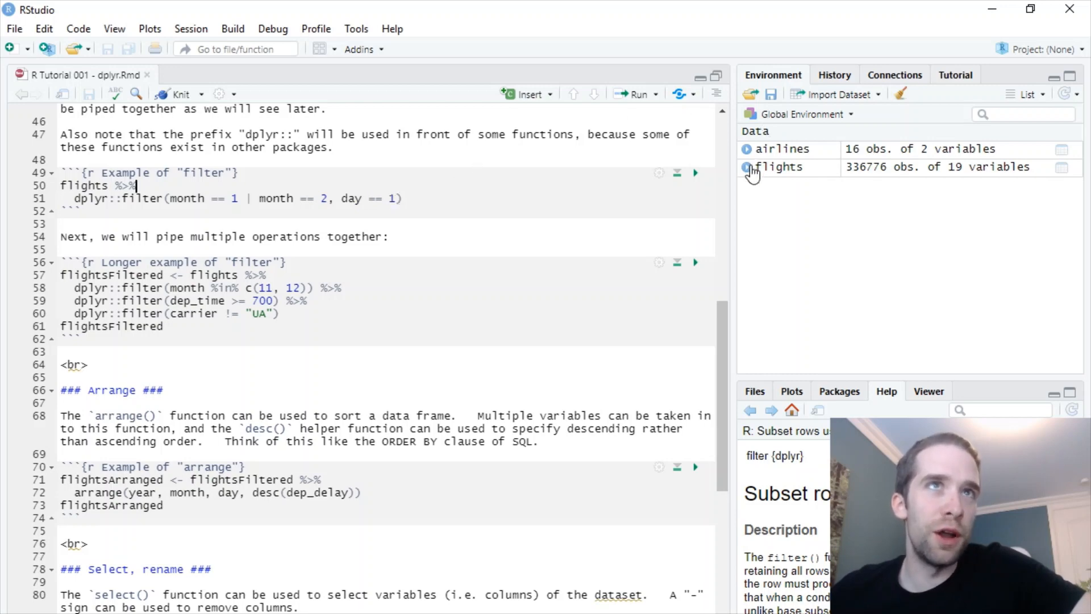
click(748, 167)
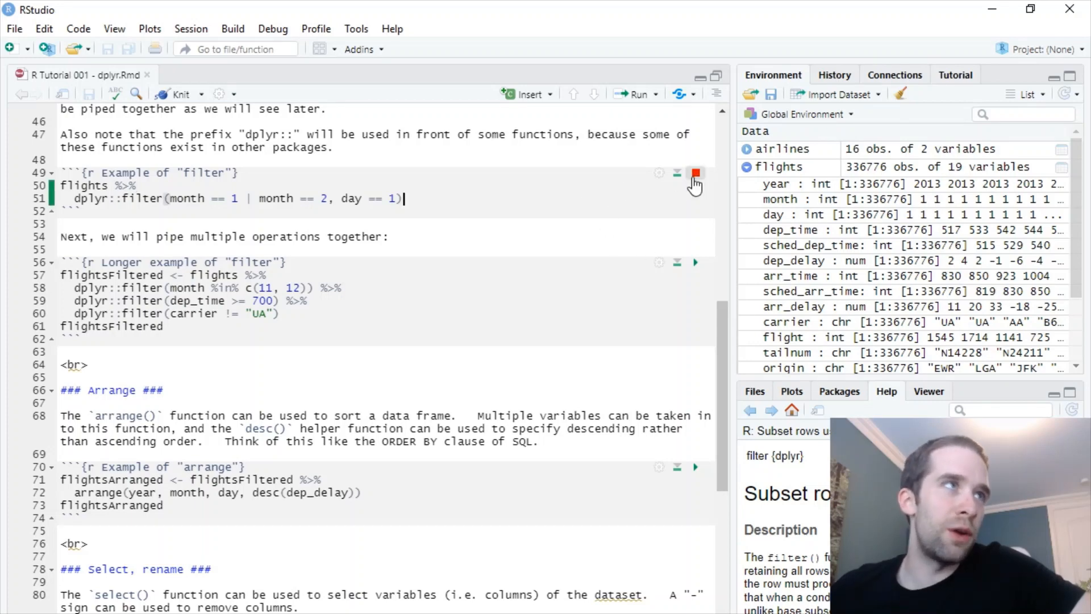
click(695, 173)
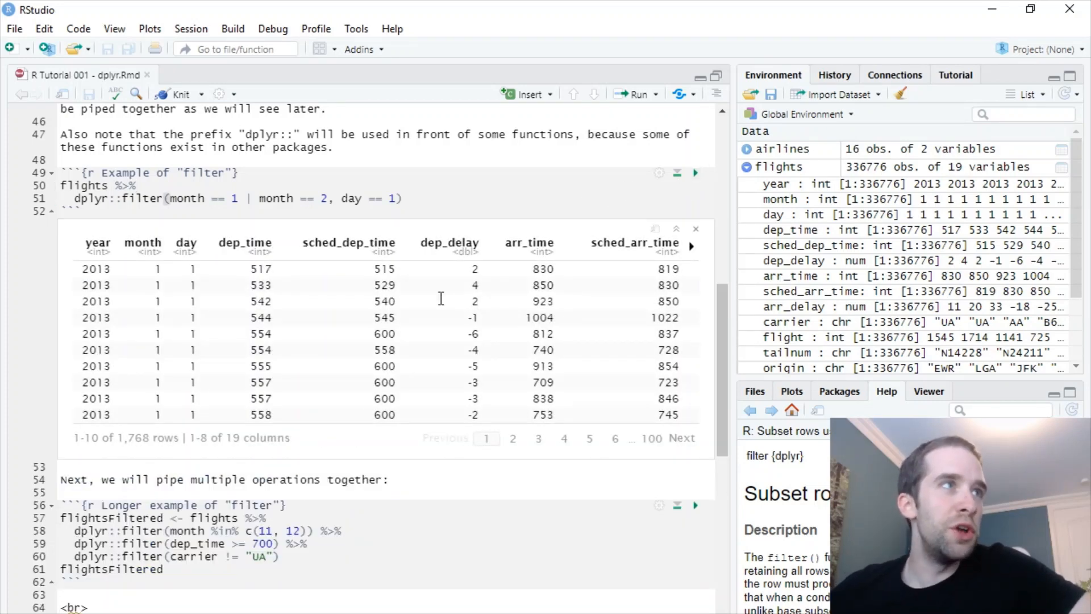
mouse_move(335, 328)
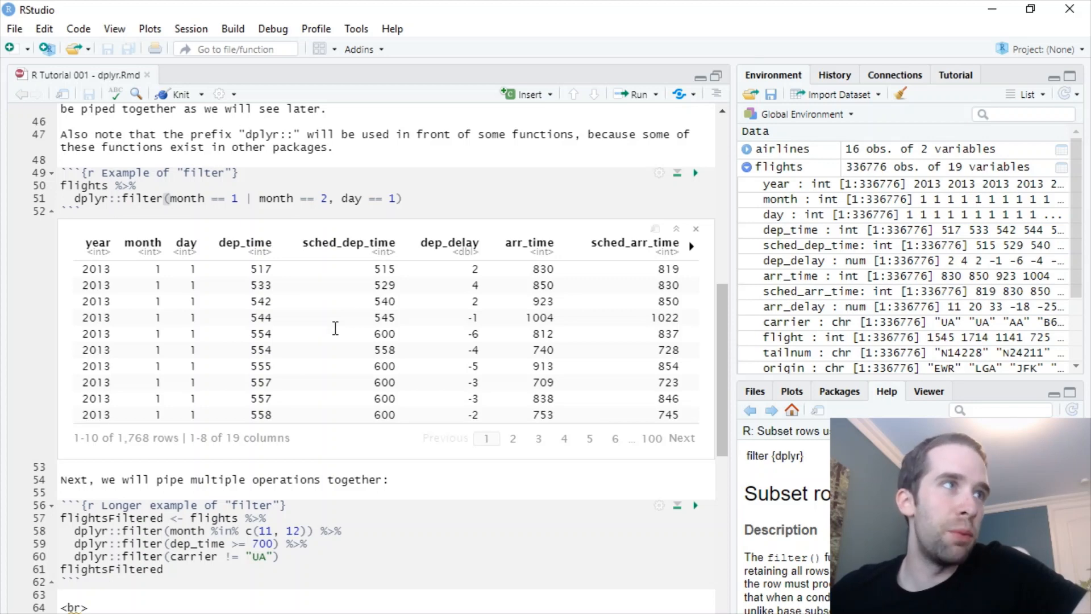
mouse_move(143, 449)
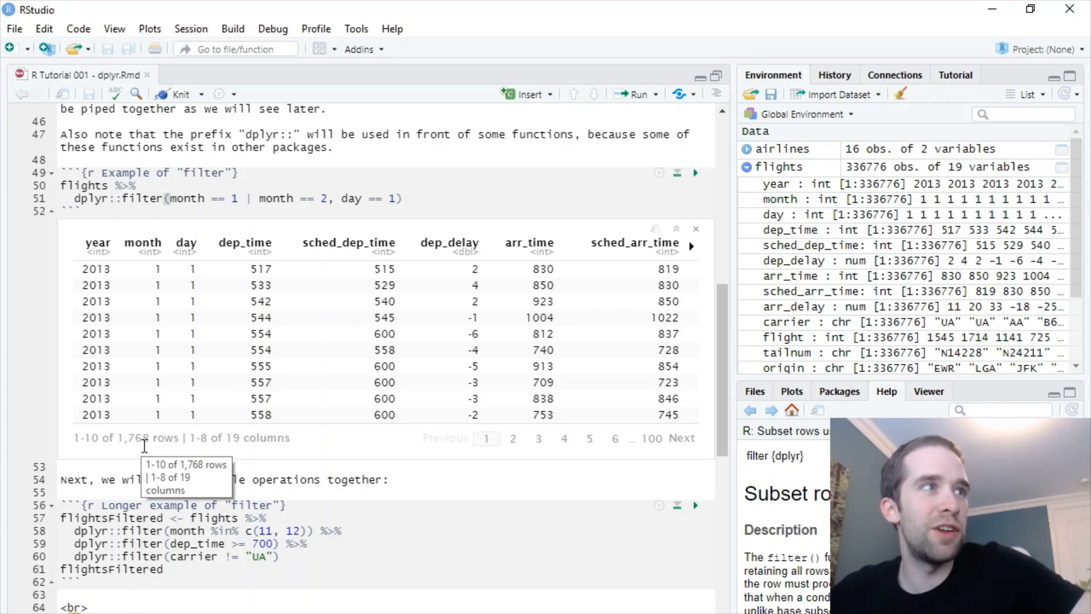
mouse_move(315, 448)
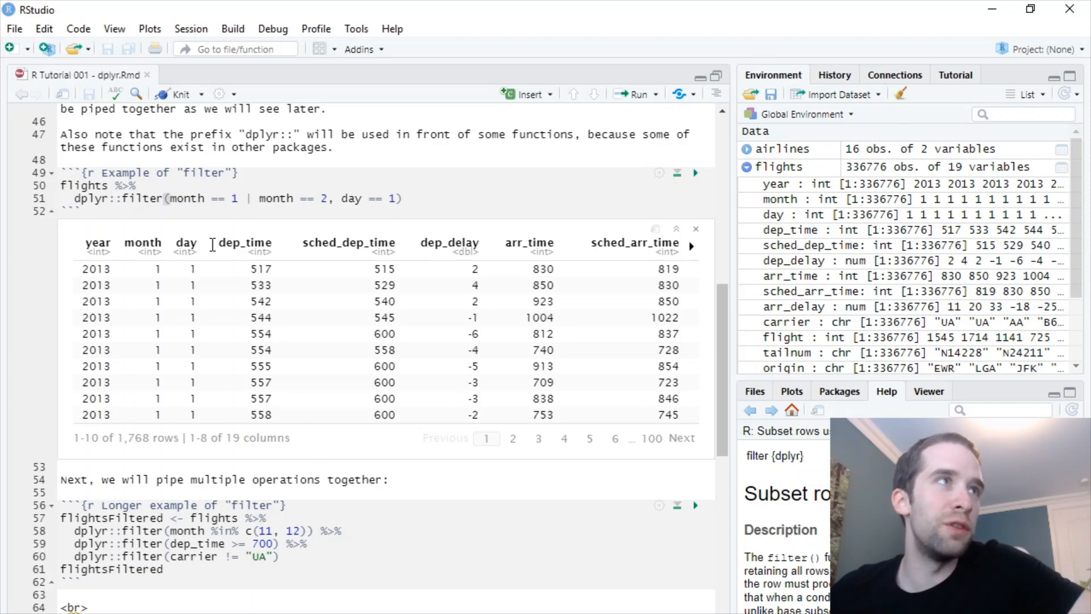
mouse_move(383, 186)
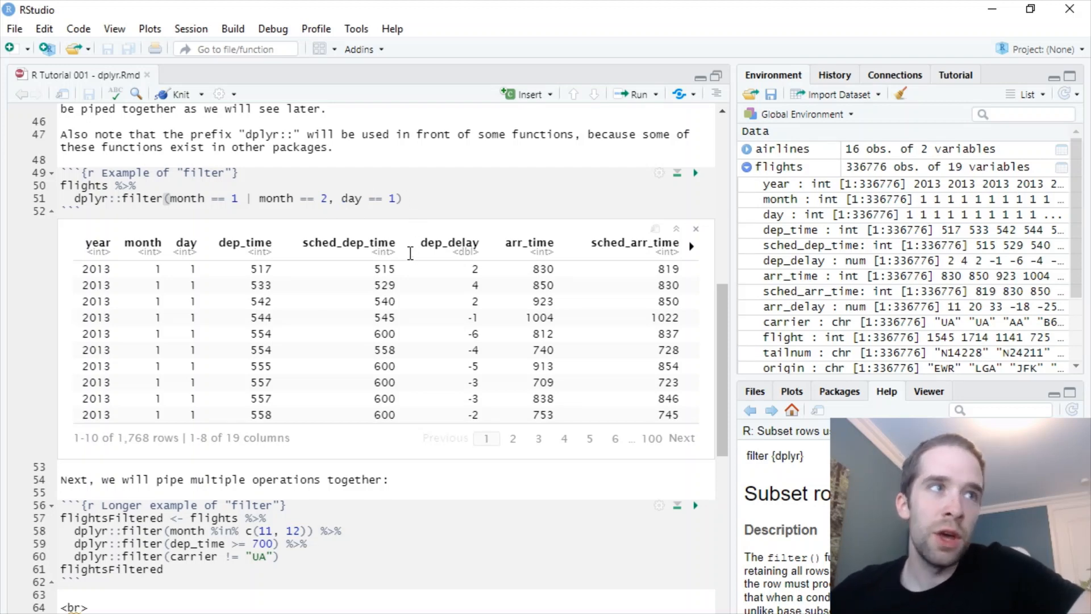
mouse_move(357, 525)
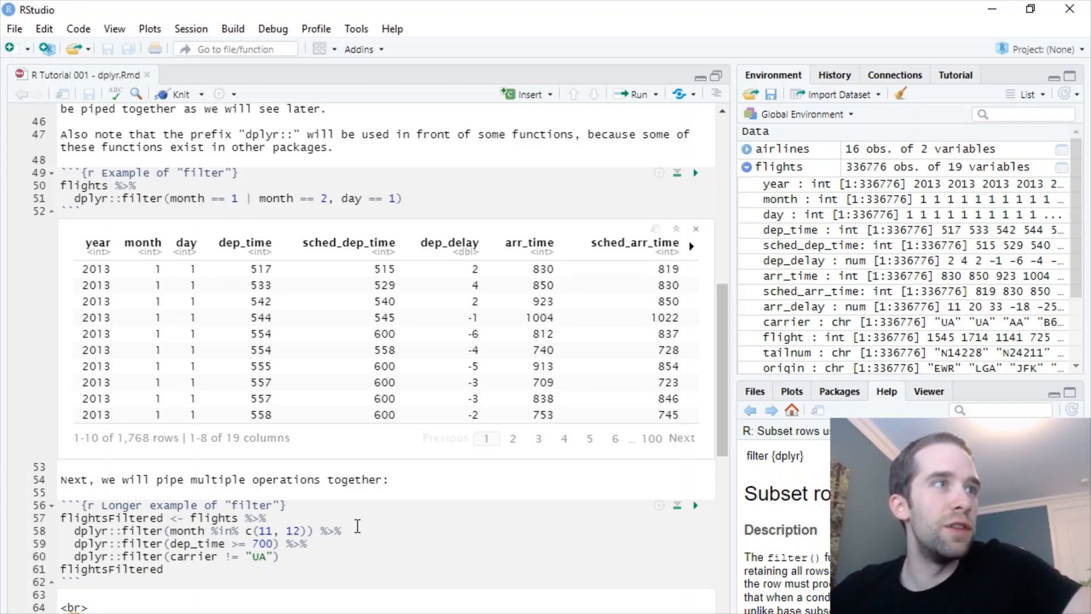
scroll(down, 3)
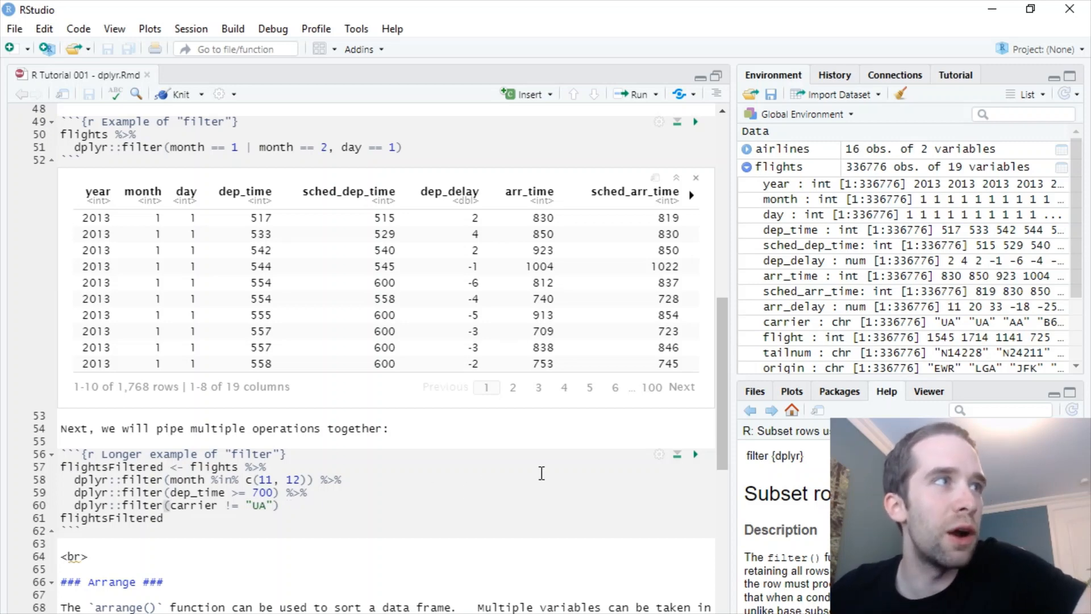
Run the longer filter example creating flightsFiltered with 40,623 November–December flights.
click(694, 454)
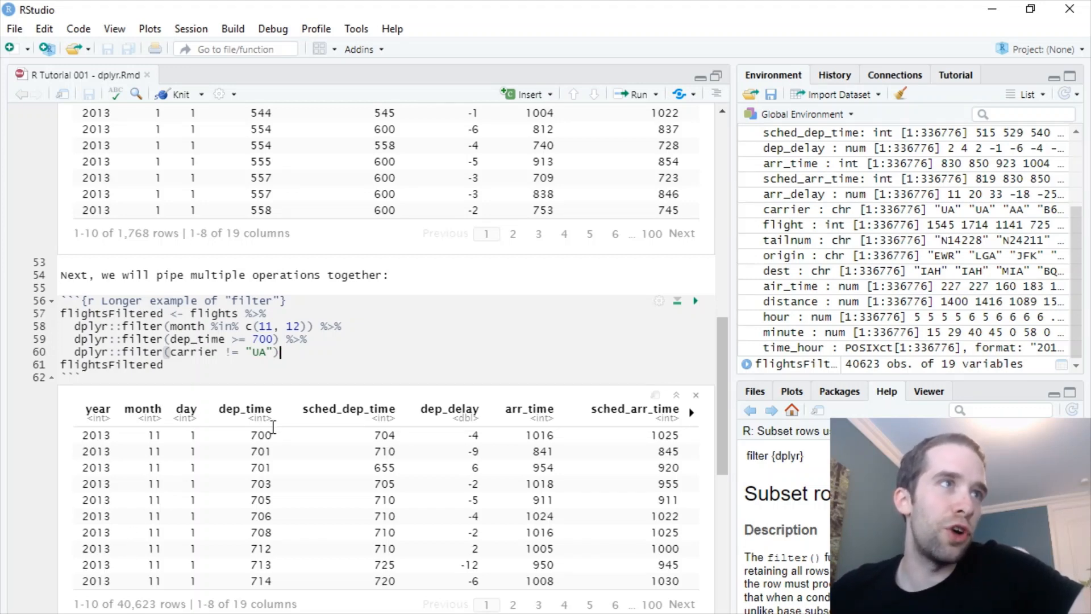
mouse_move(282, 569)
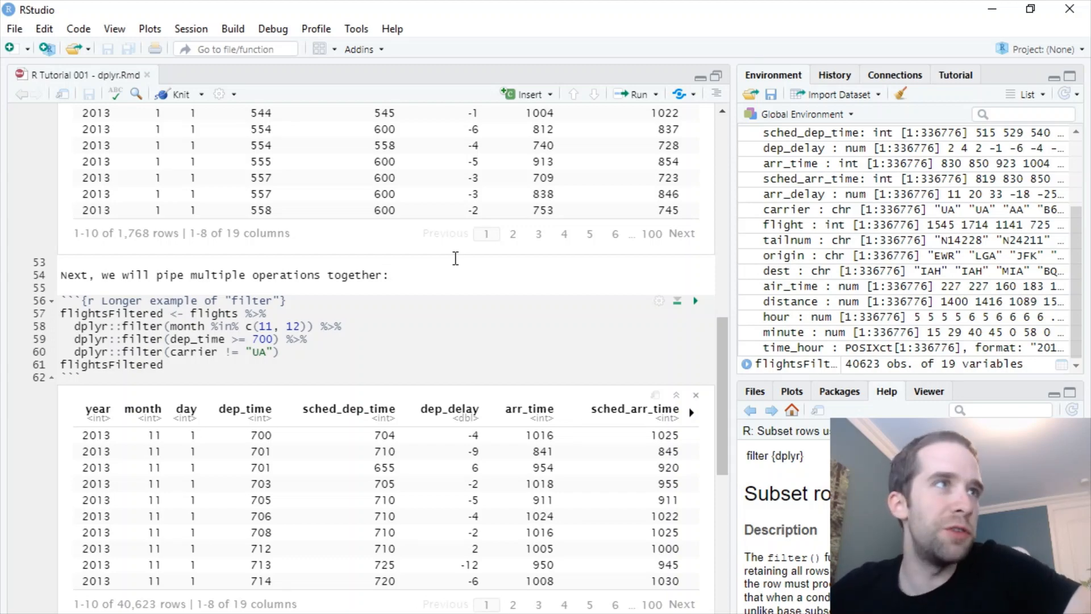
scroll(down, 3)
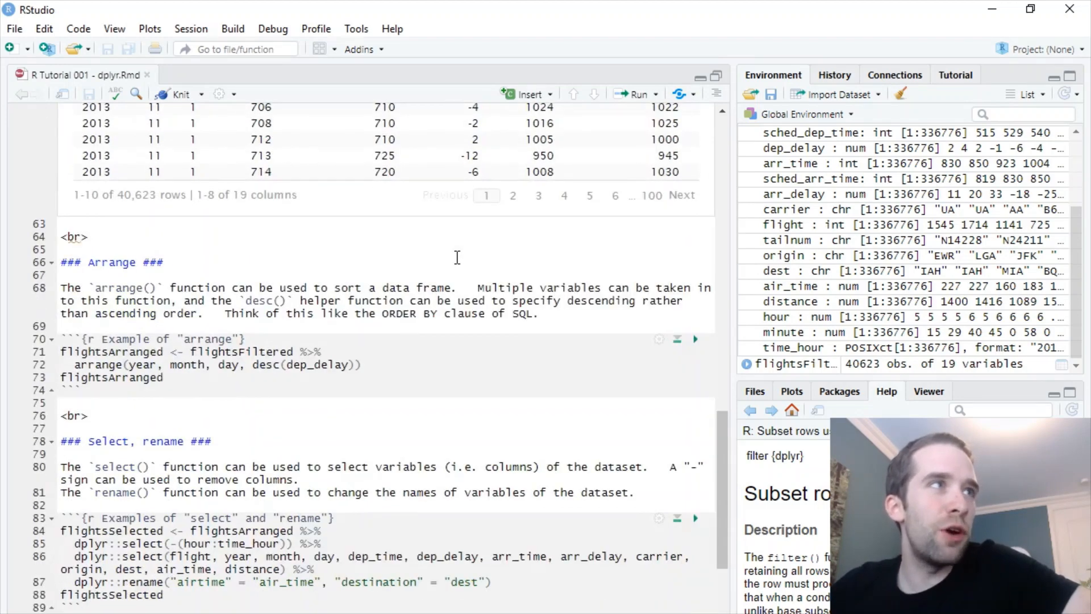
Run the arrange example creating flightsArranged sorted by date and descending departure delay.
scroll(down, 3)
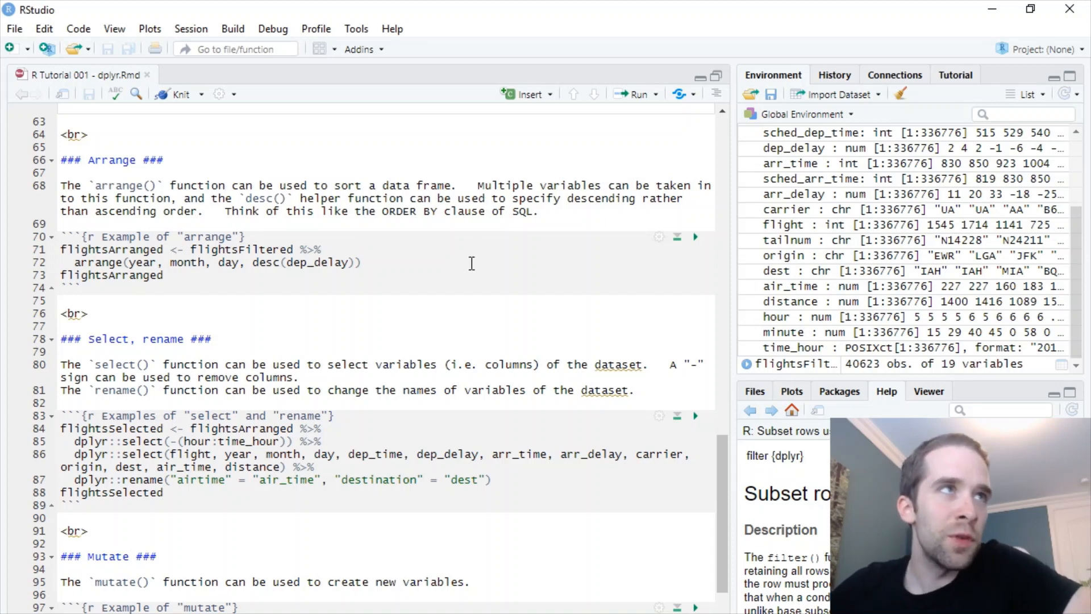
click(693, 236)
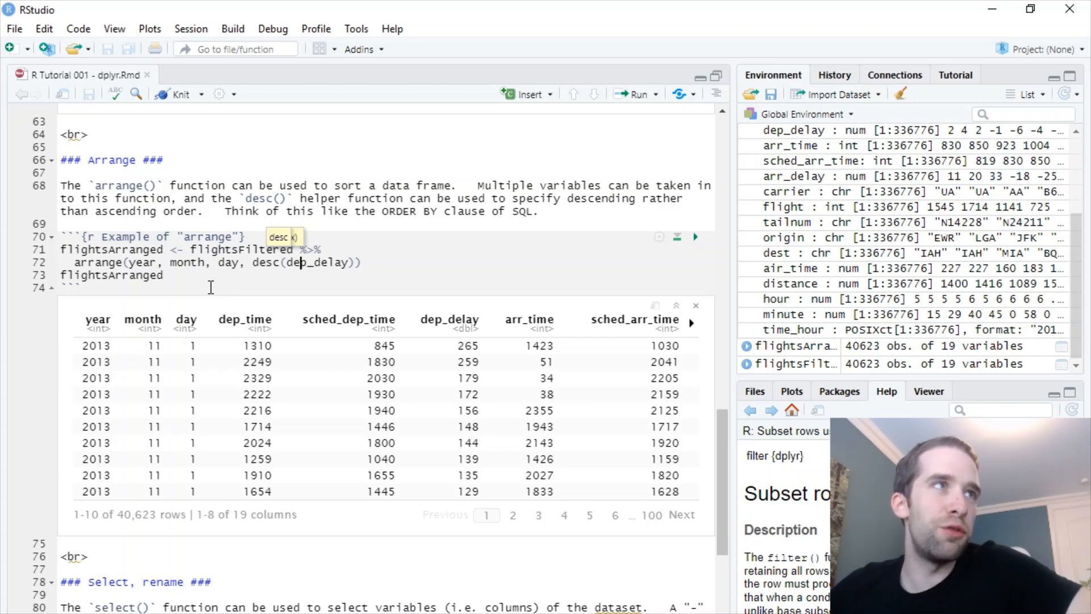
mouse_move(399, 285)
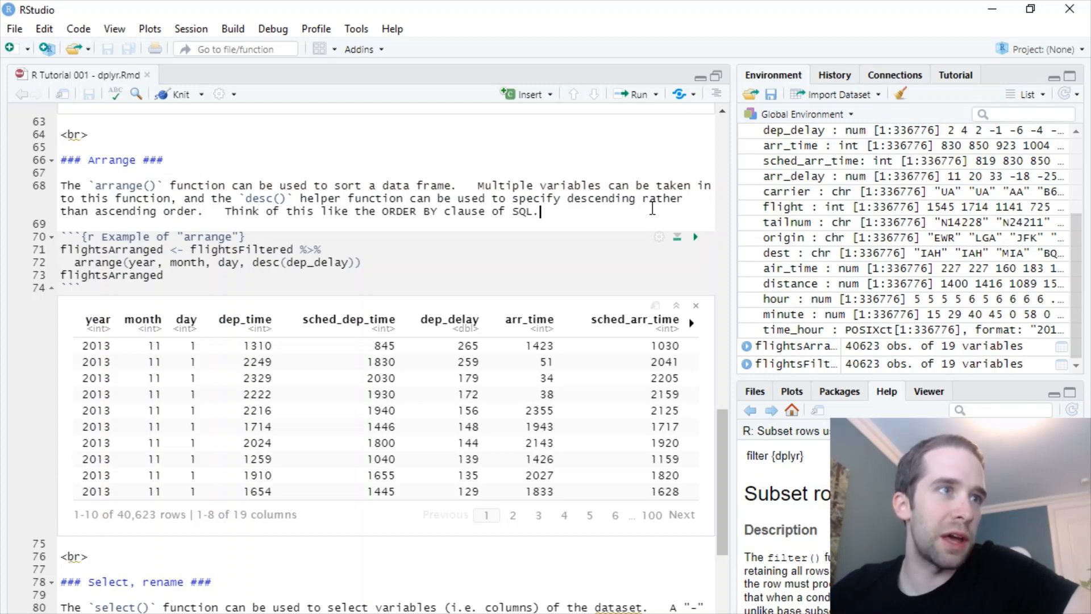
mouse_move(499, 541)
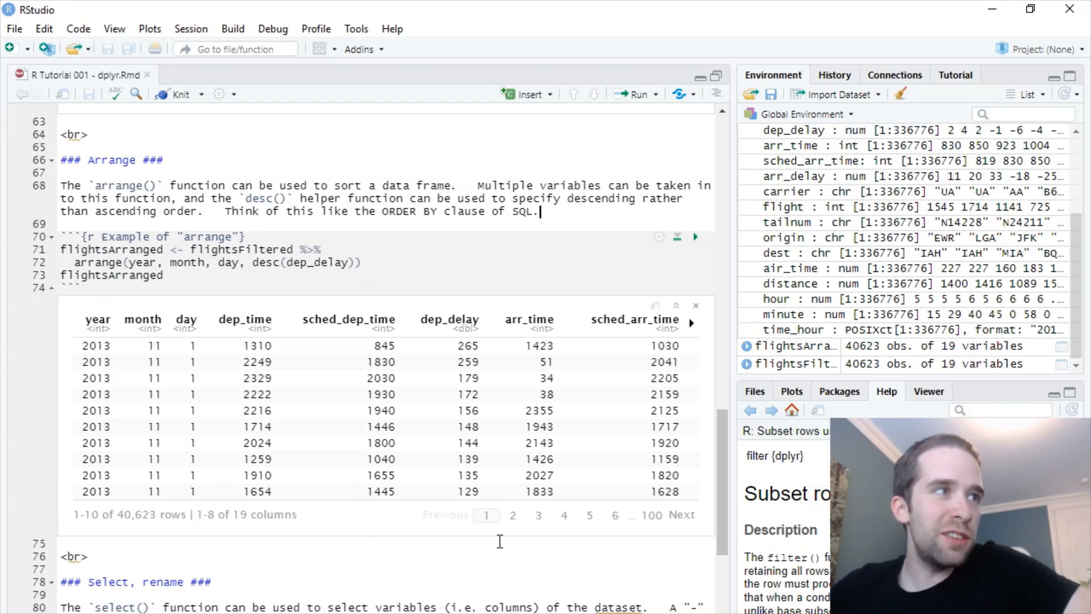
mouse_move(545, 541)
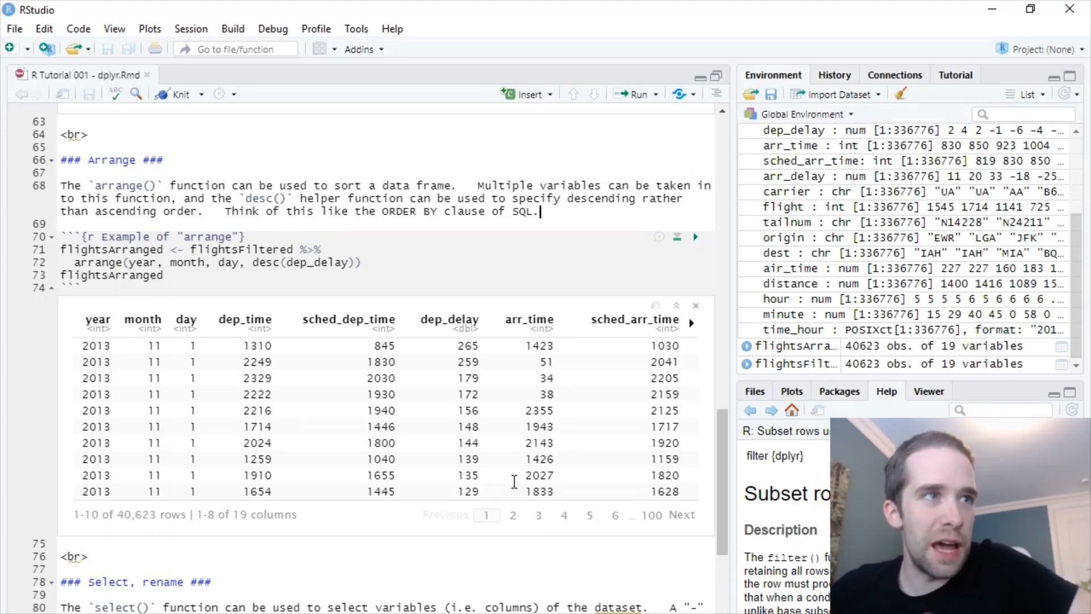
scroll(down, 3)
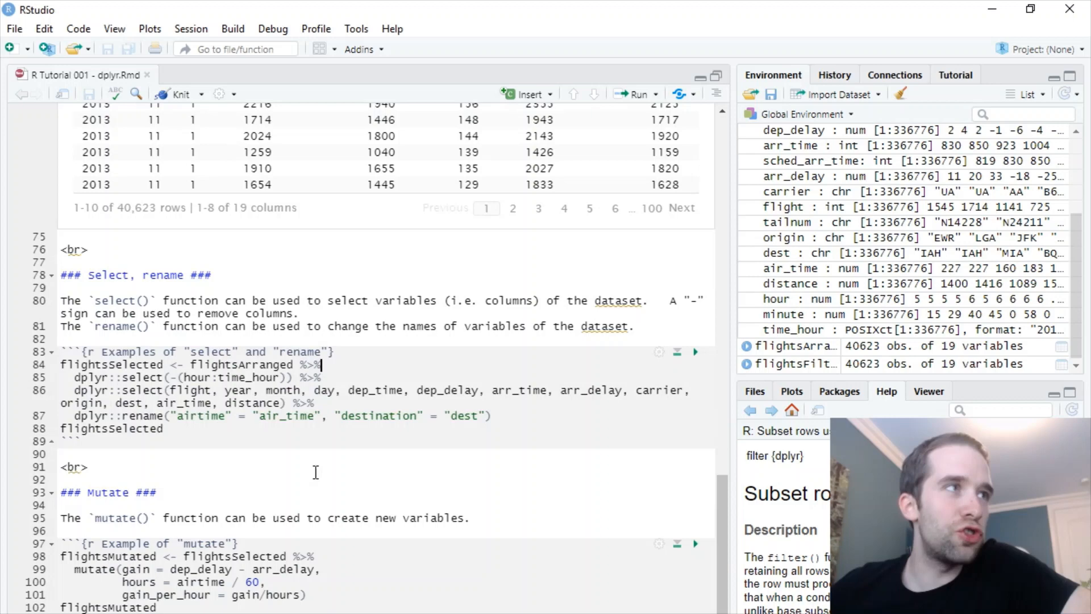
scroll(down, 3)
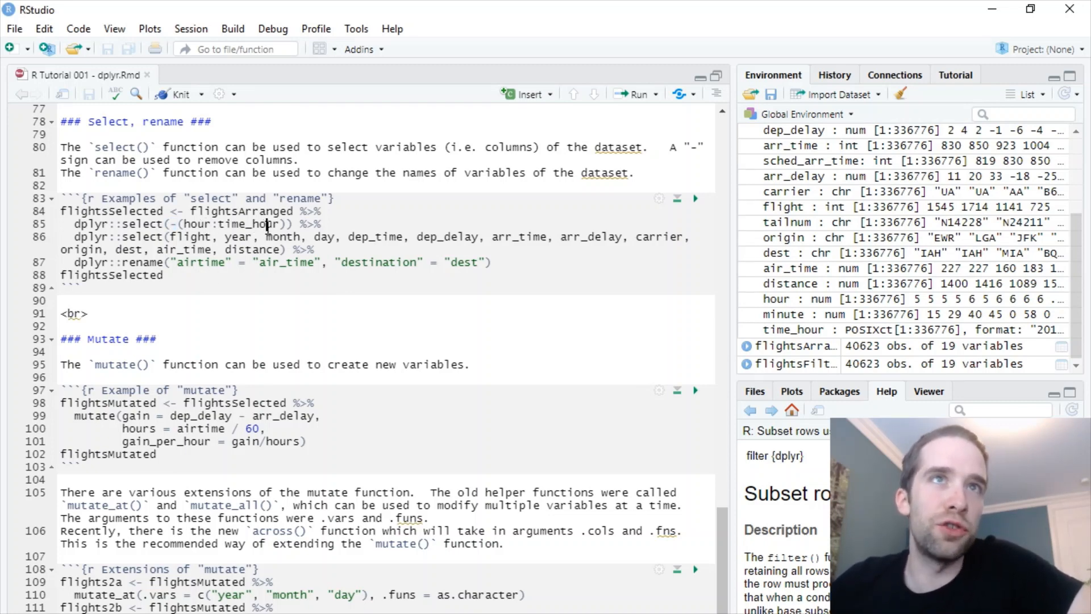
mouse_move(868, 237)
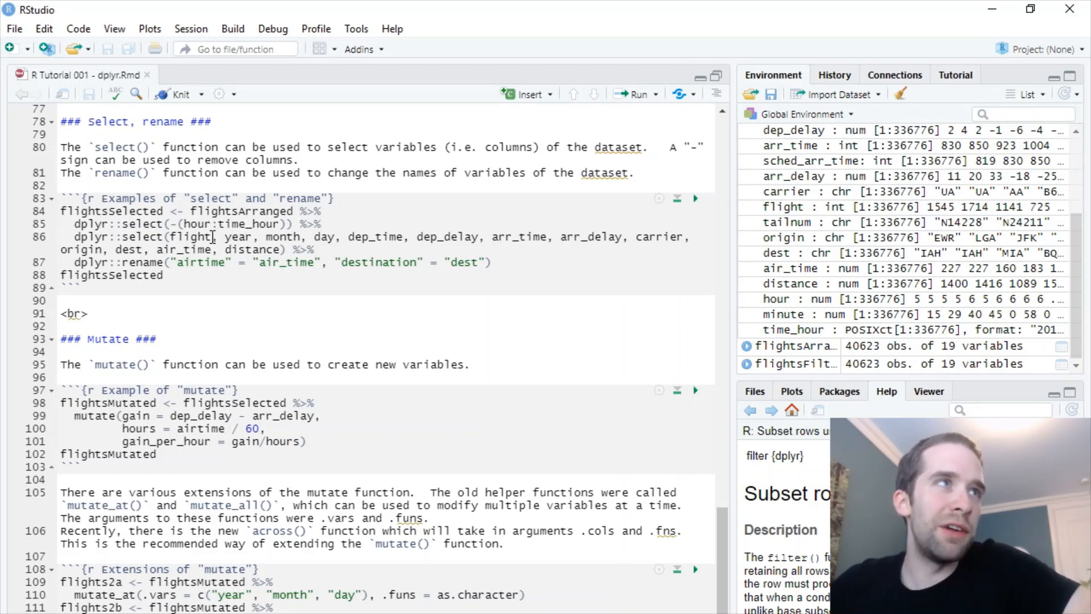
mouse_move(296, 236)
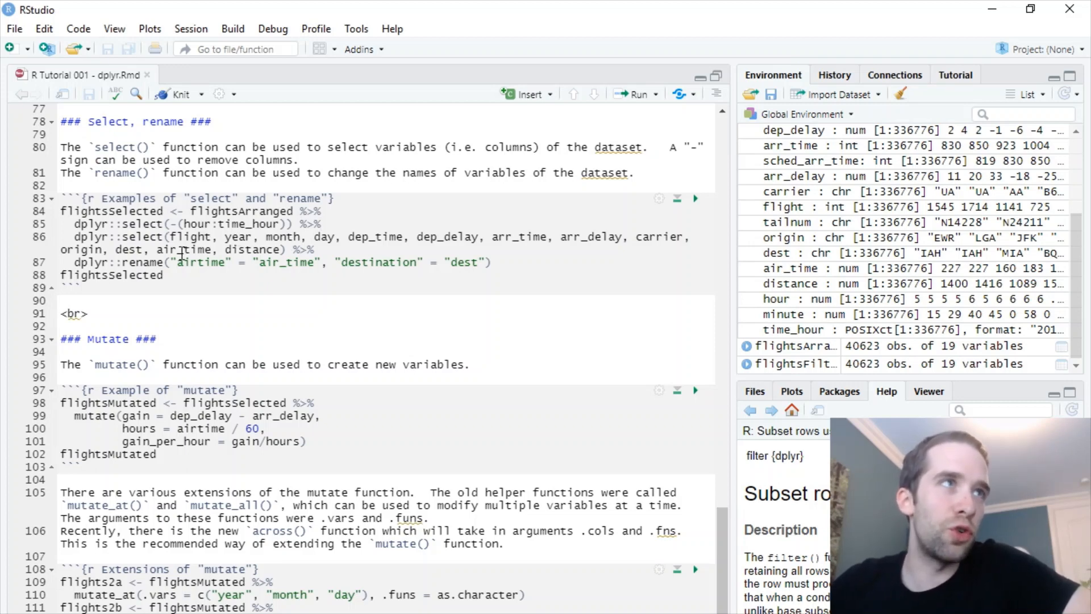
mouse_move(264, 255)
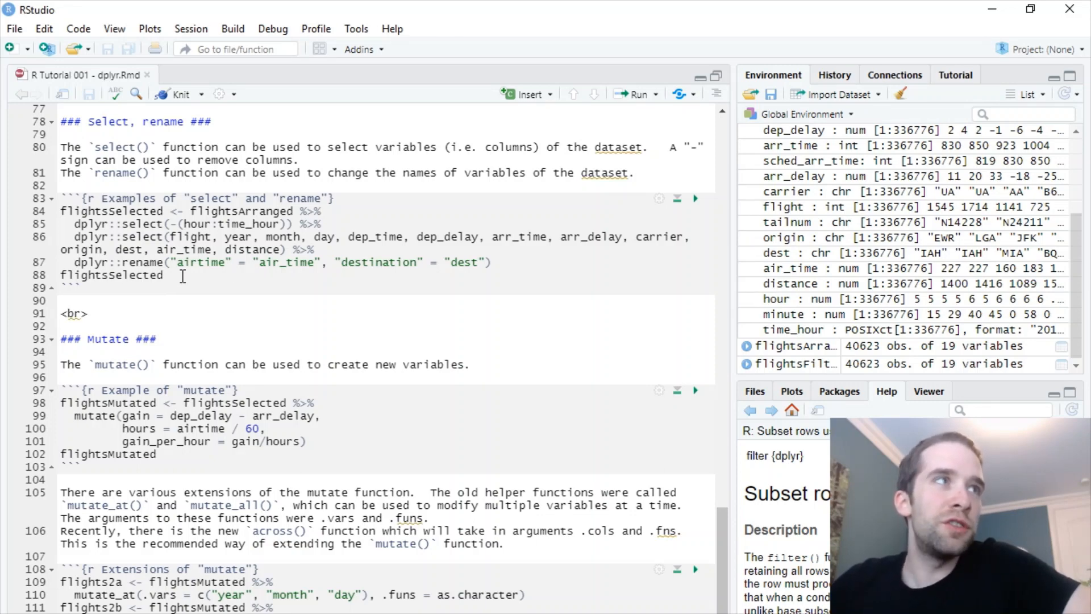
mouse_move(218, 262)
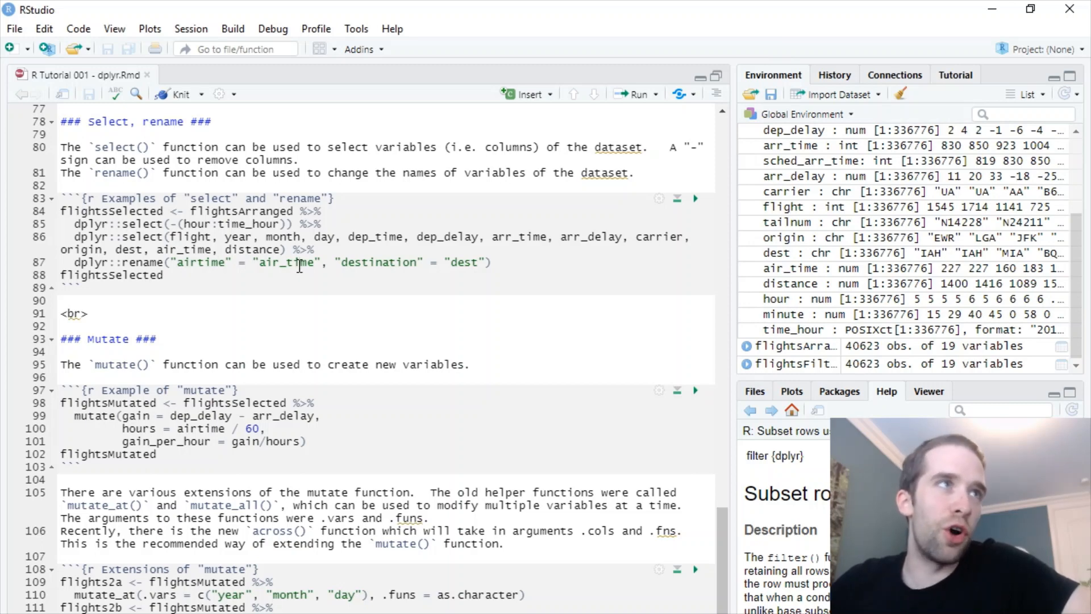
mouse_move(280, 302)
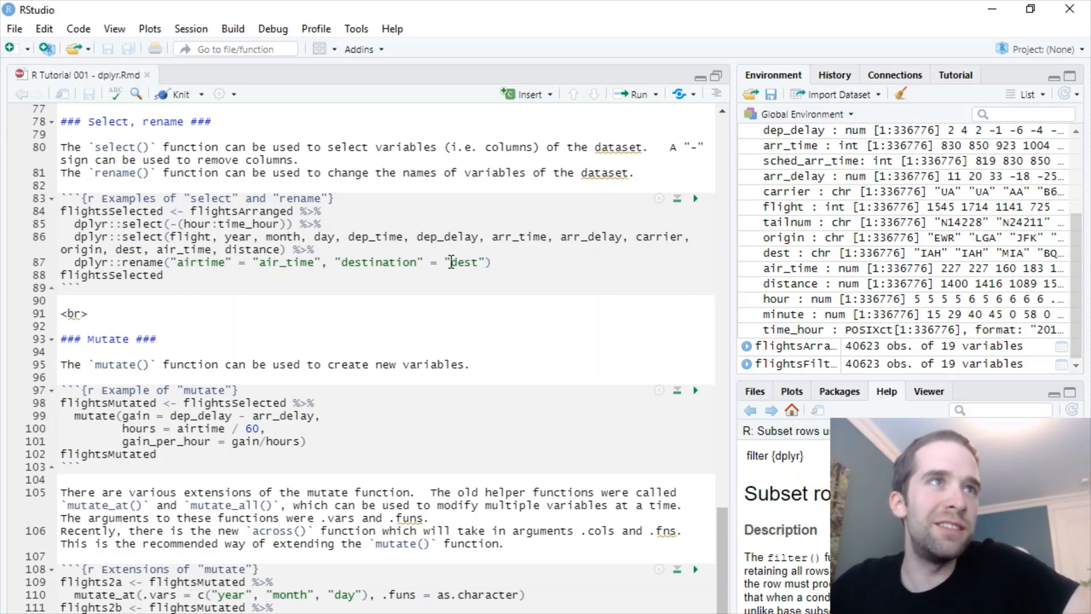
mouse_move(420, 232)
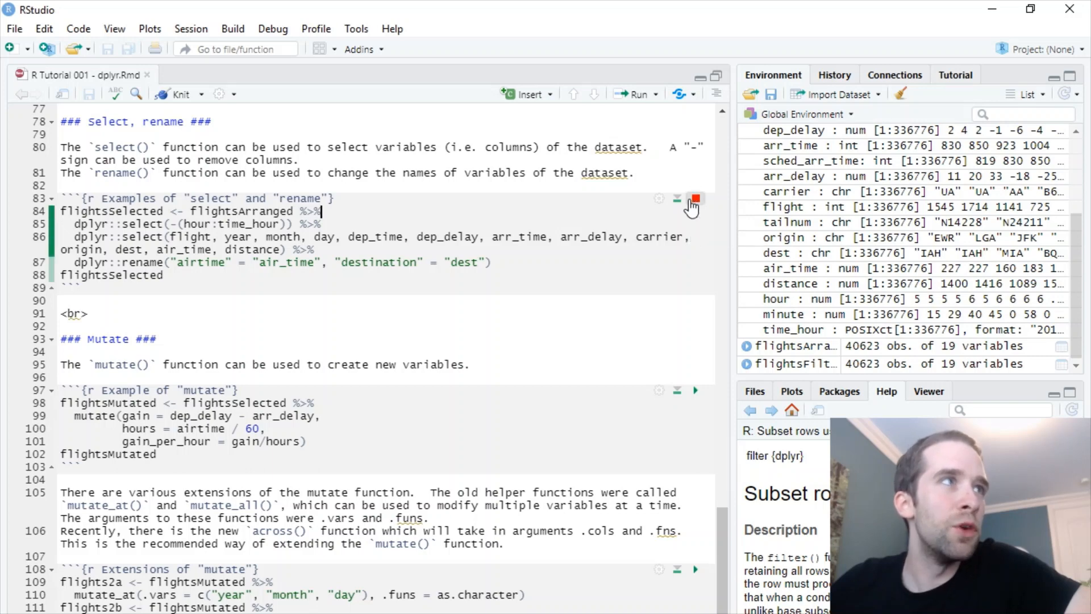
Run the select/rename chunk creating flightsSelected with 13 columns and page through its results.
click(694, 197)
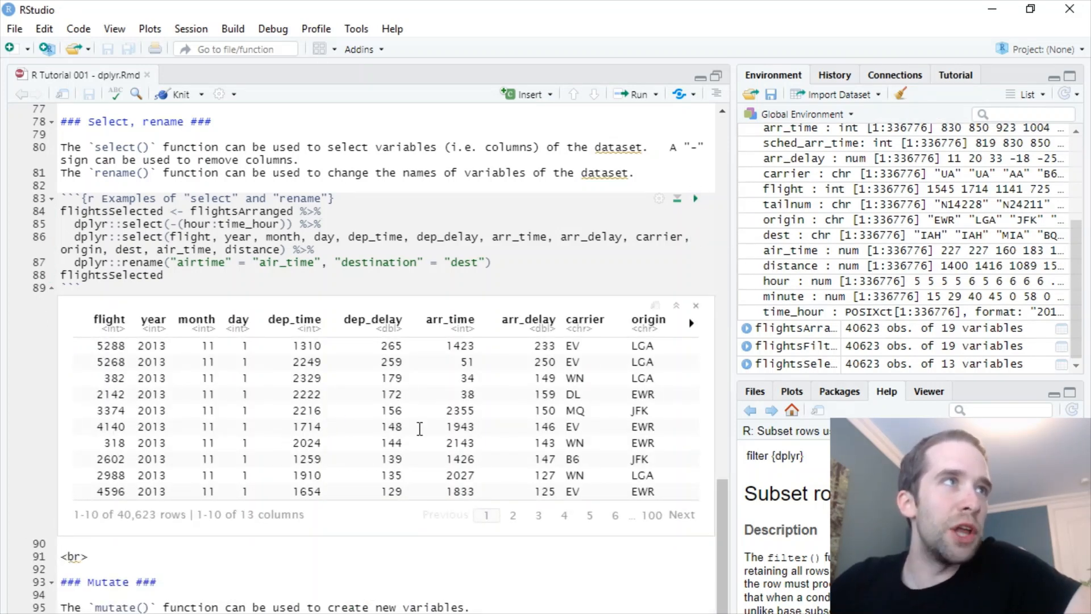
mouse_move(675, 525)
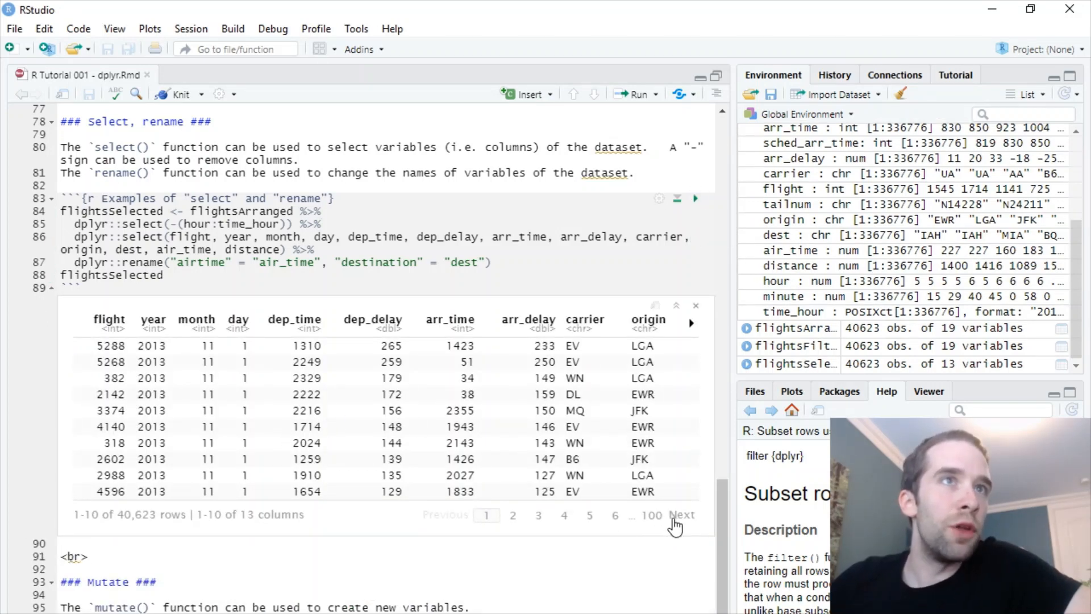
click(681, 514)
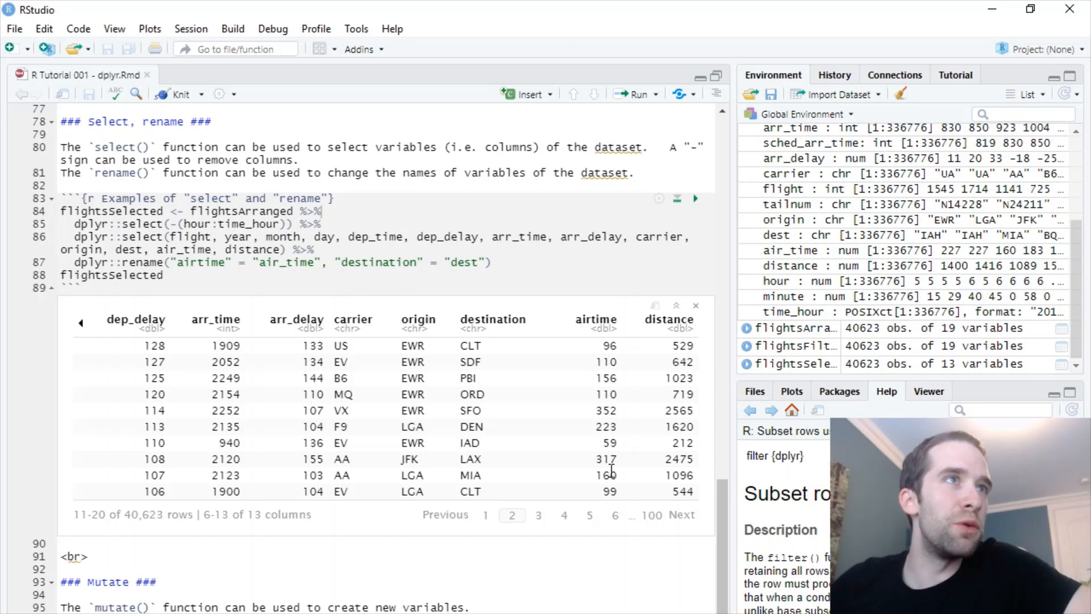
mouse_move(491, 485)
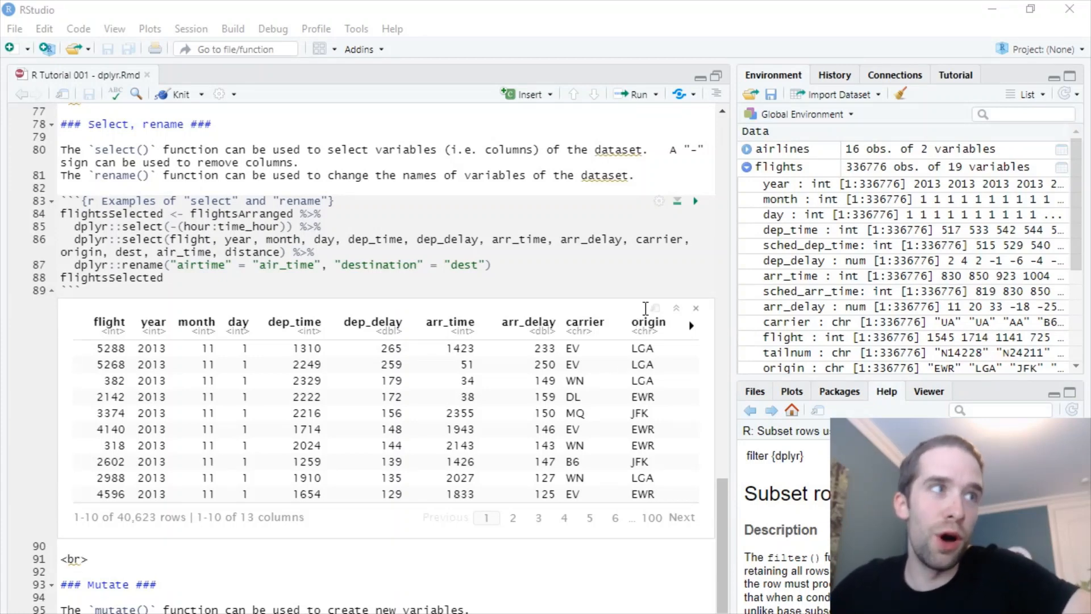
mouse_move(606, 402)
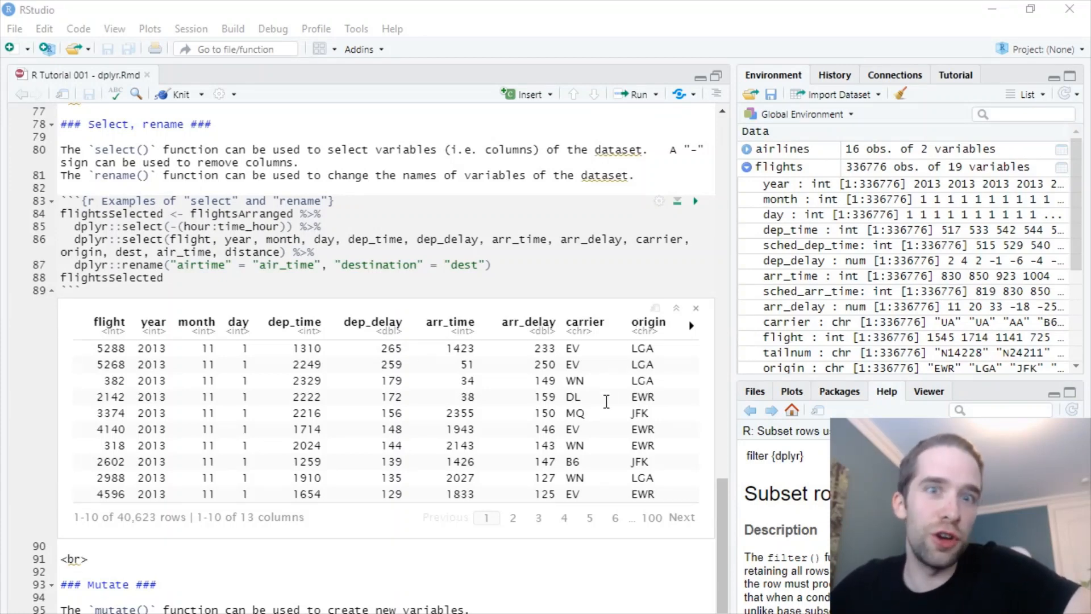
scroll(down, 3)
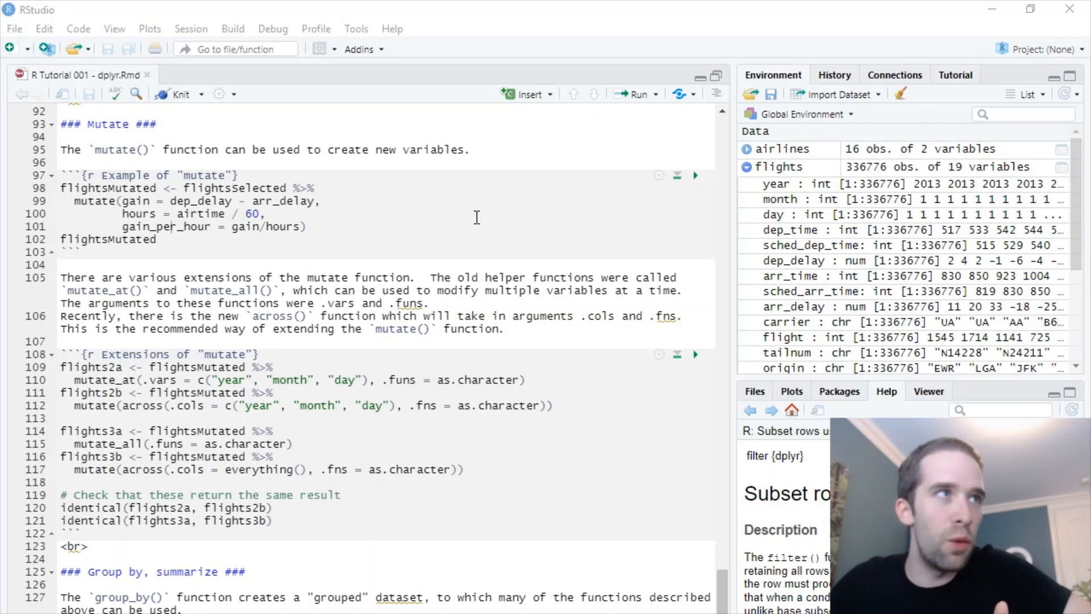
mouse_move(466, 206)
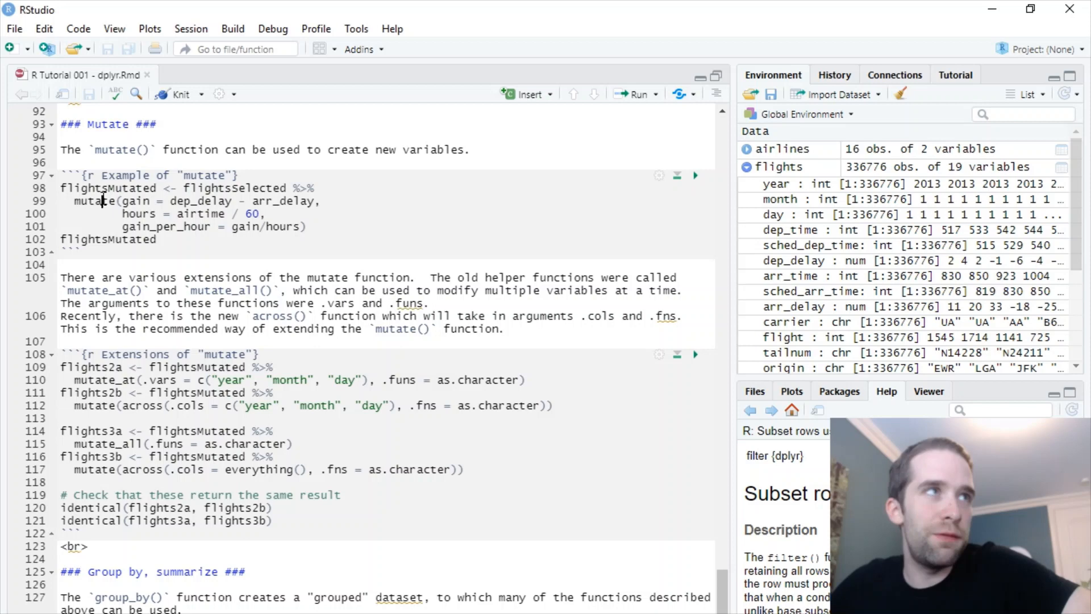
mouse_move(105, 201)
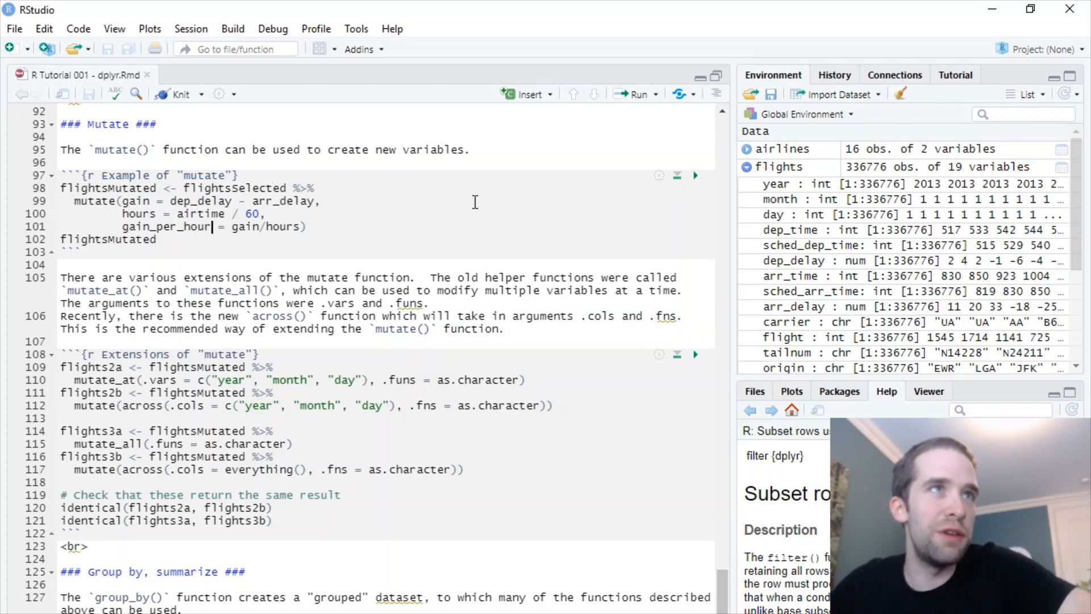
Run the mutate example creating flightsMutated with gain, hours and gain_per_hour (16 columns).
click(694, 175)
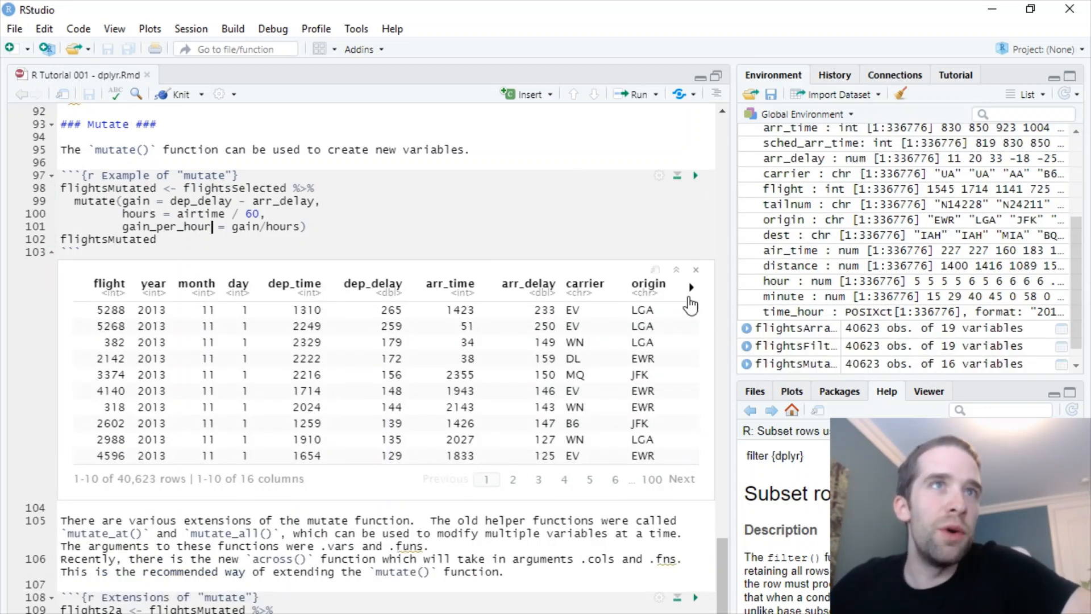
Reveal columns 9–16 of the mutate output to see gain, hours and gain_per_hour.
click(690, 286)
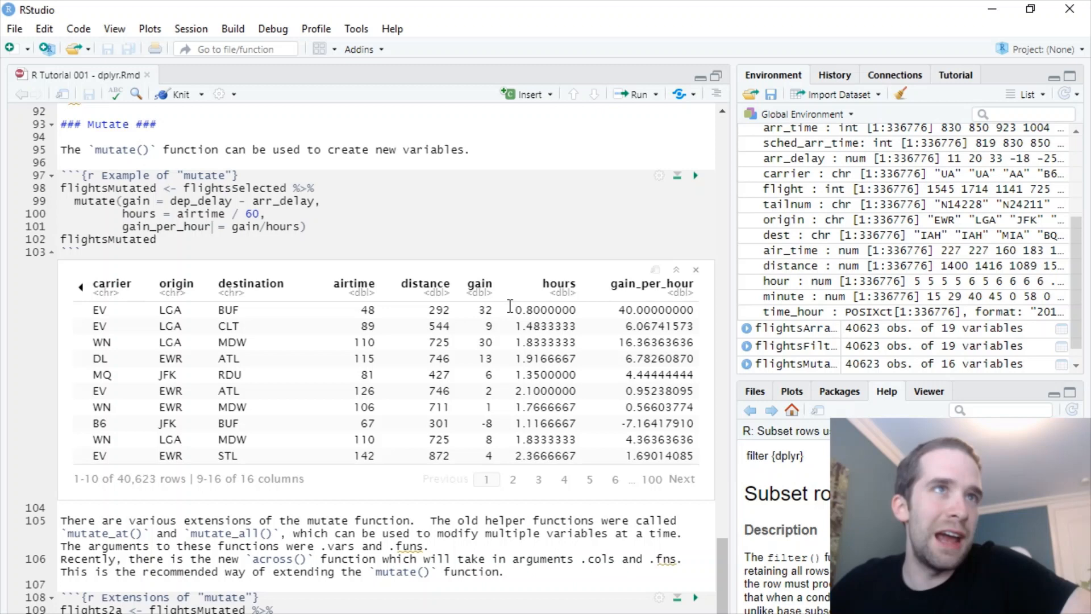
mouse_move(650, 358)
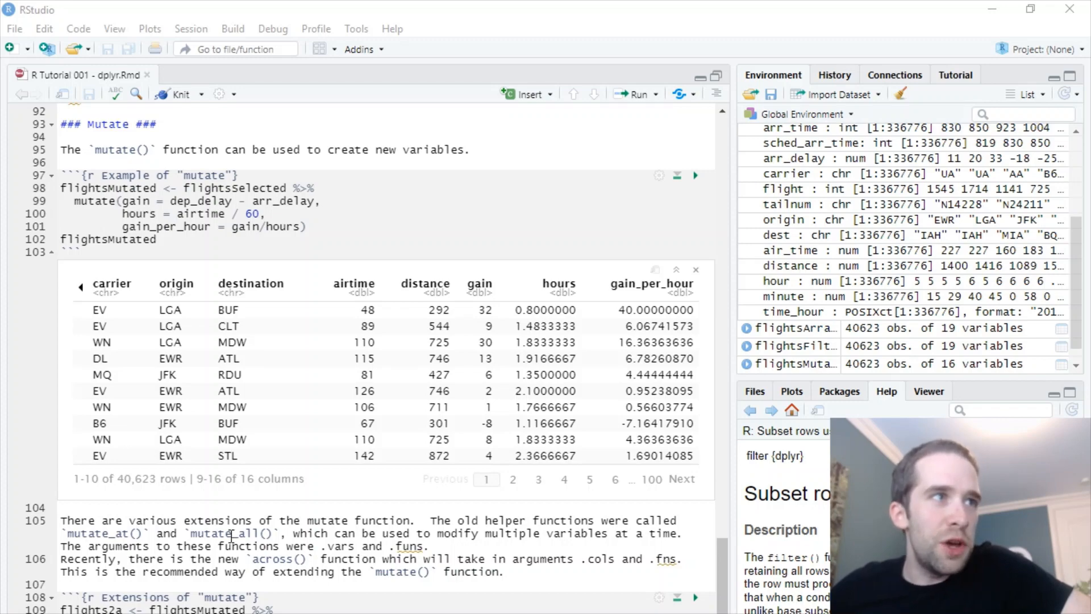
scroll(down, 3)
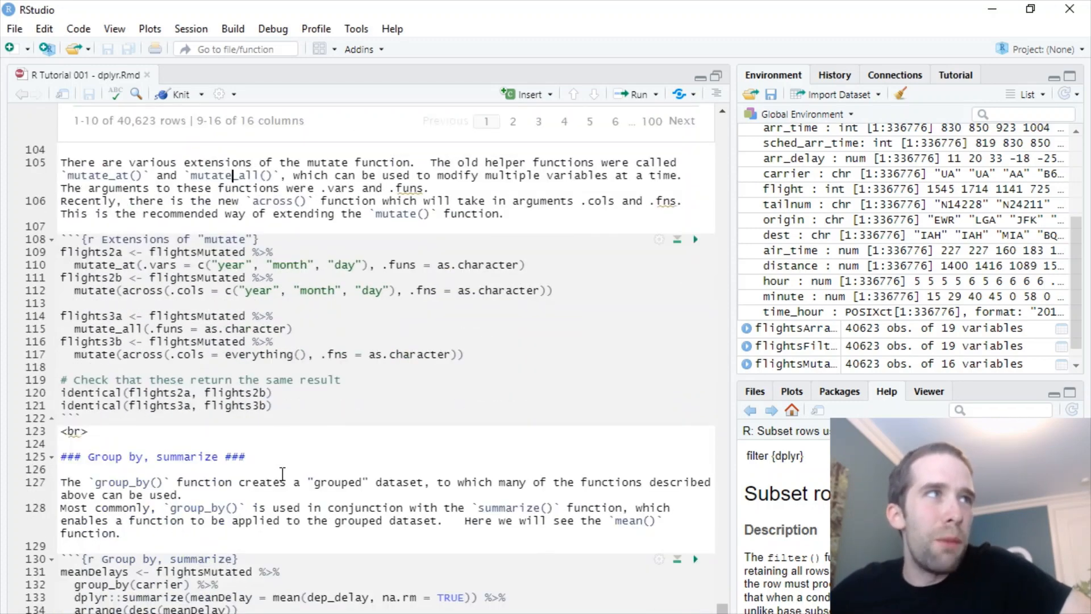
scroll(down, 3)
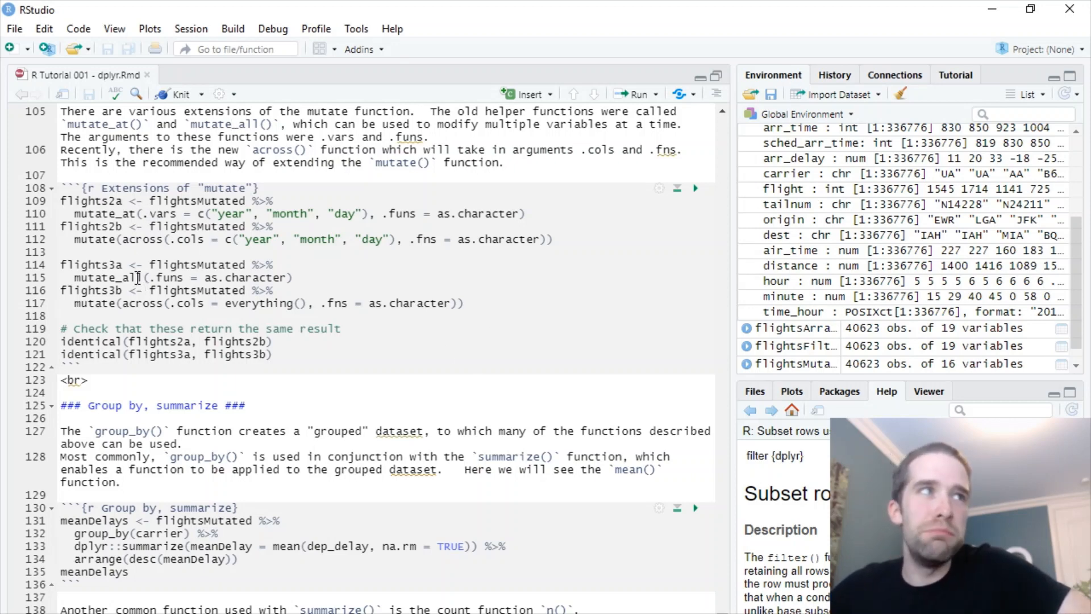
mouse_move(317, 239)
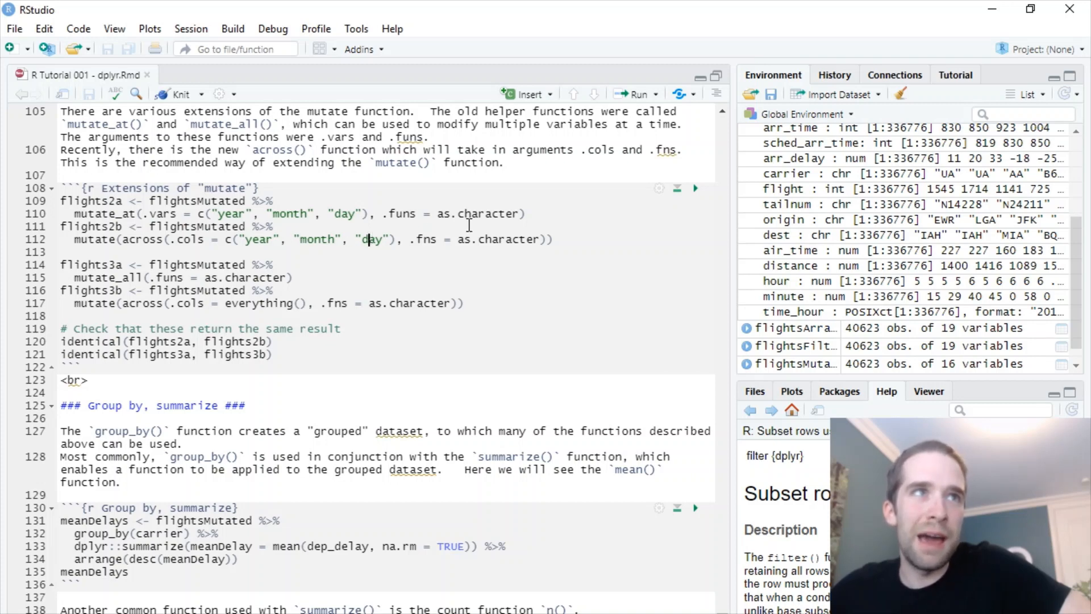
mouse_move(516, 245)
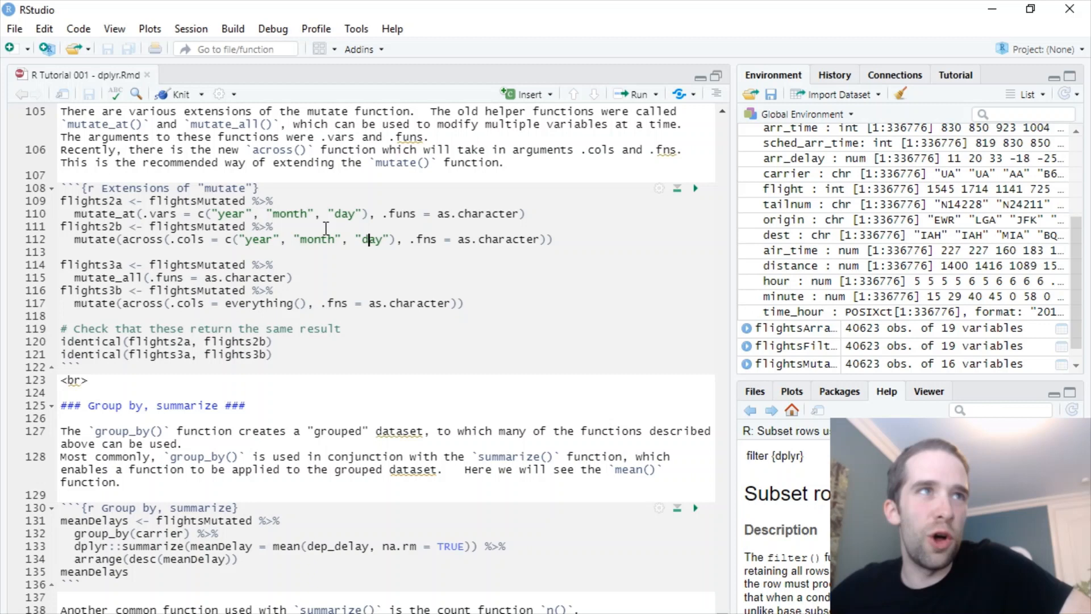
mouse_move(588, 278)
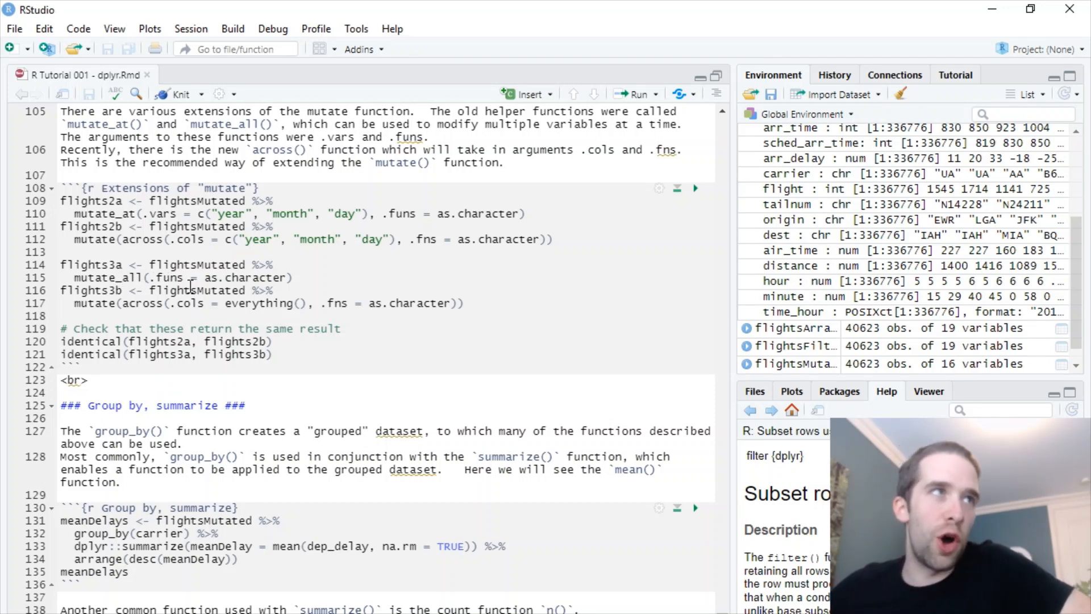
mouse_move(271, 279)
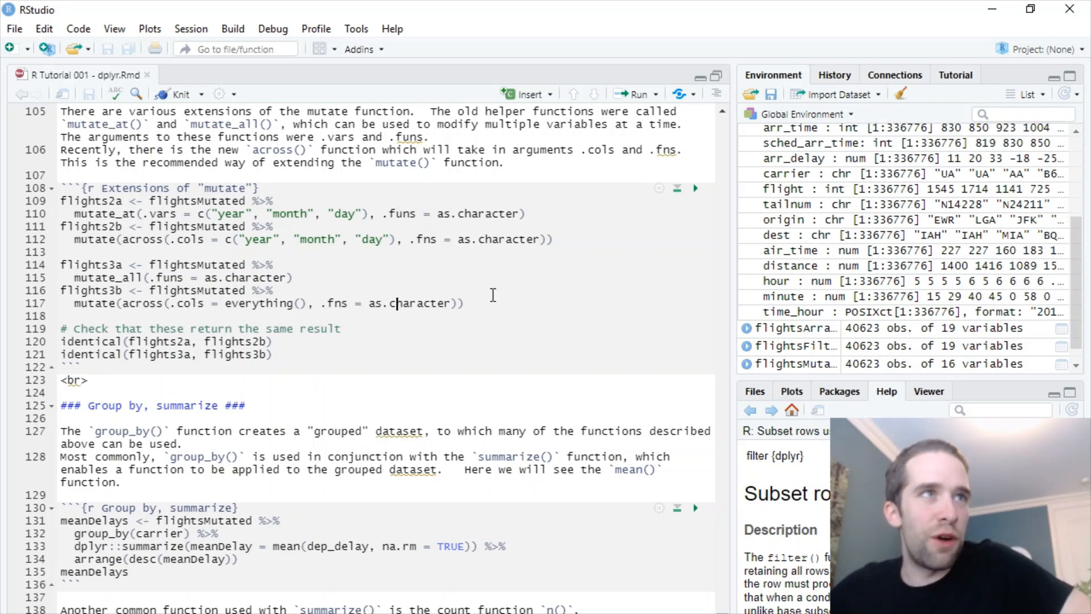
click(693, 188)
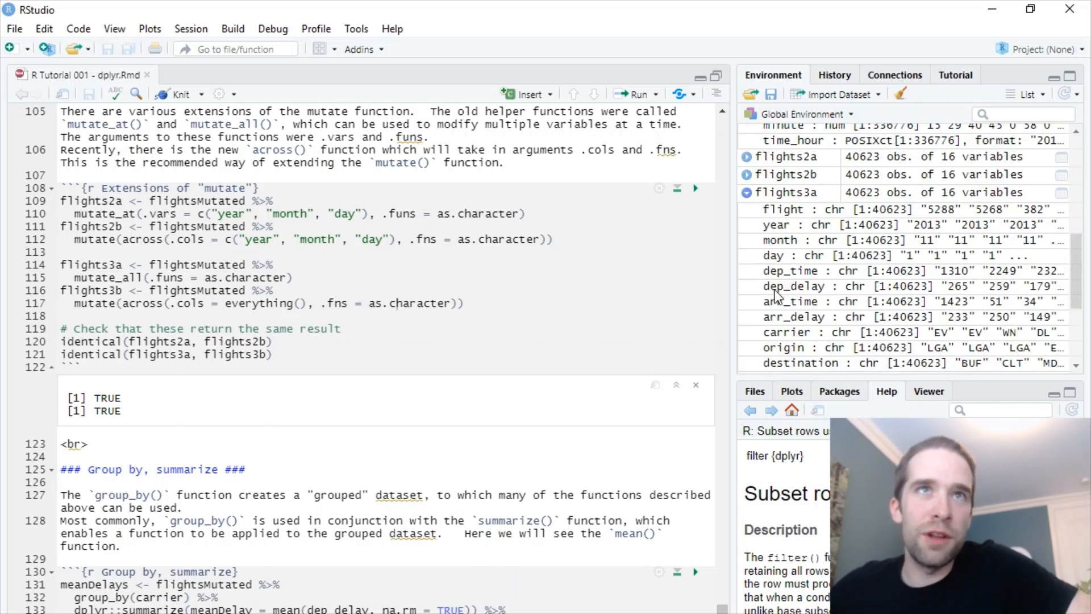
Scroll past the mutate extensions output down to the group_by/summarize and tally chunks.
scroll(down, 3)
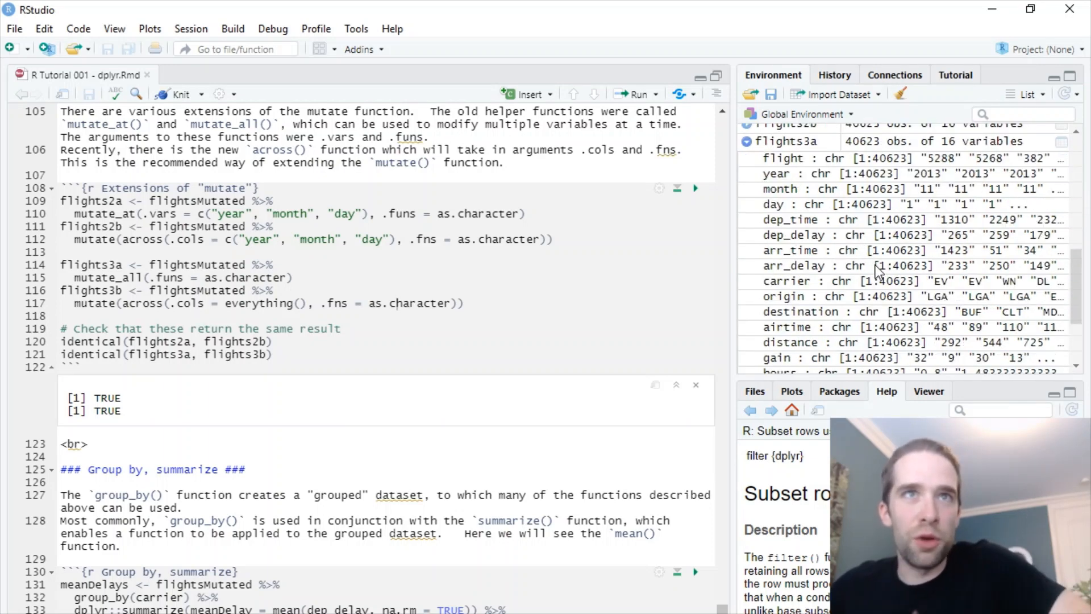
scroll(down, 3)
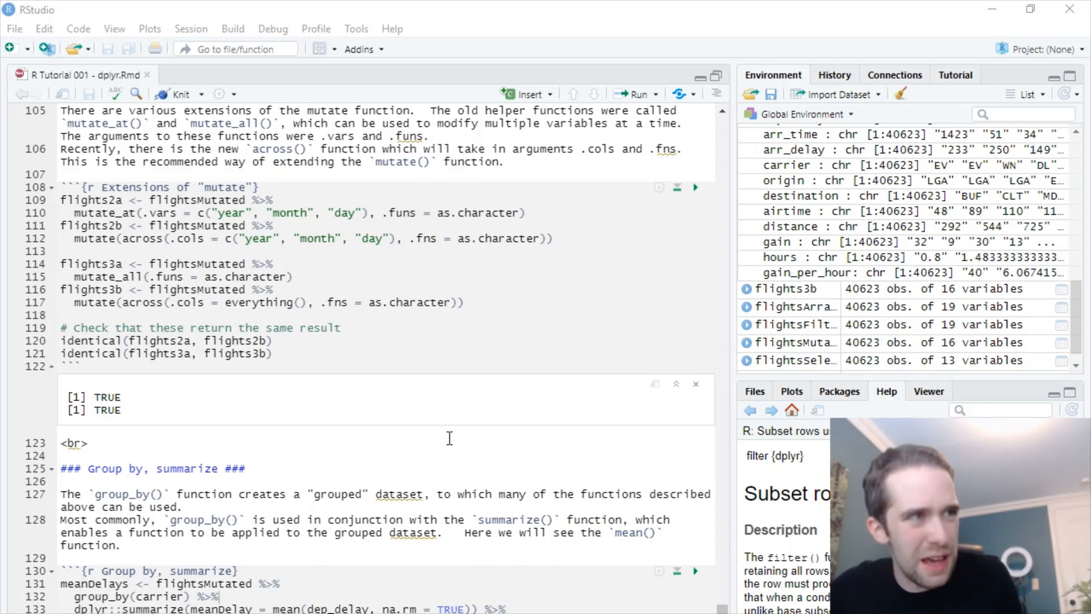
mouse_move(460, 545)
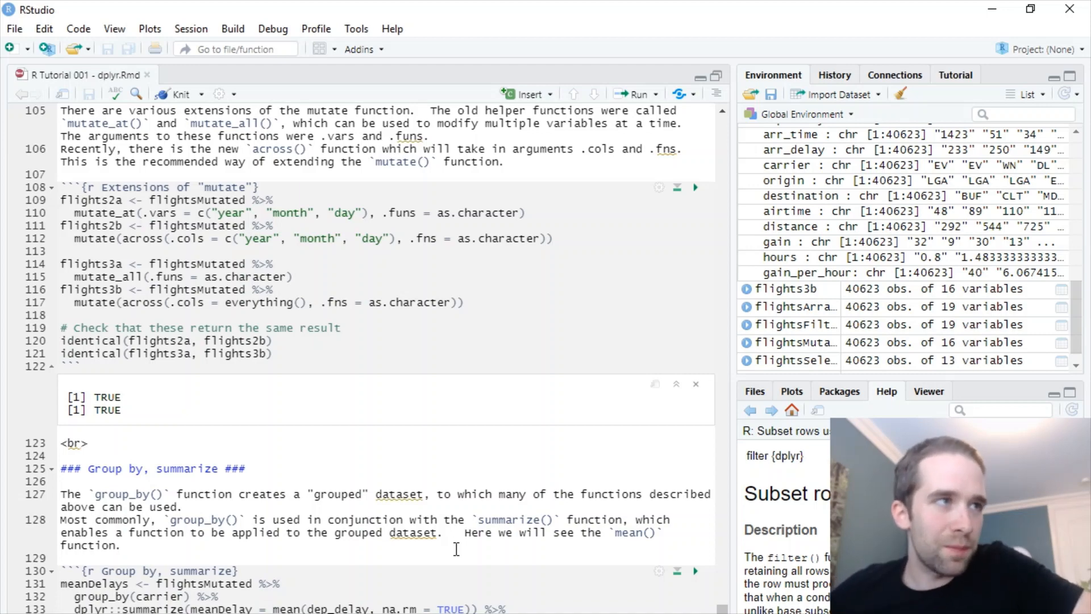
scroll(down, 3)
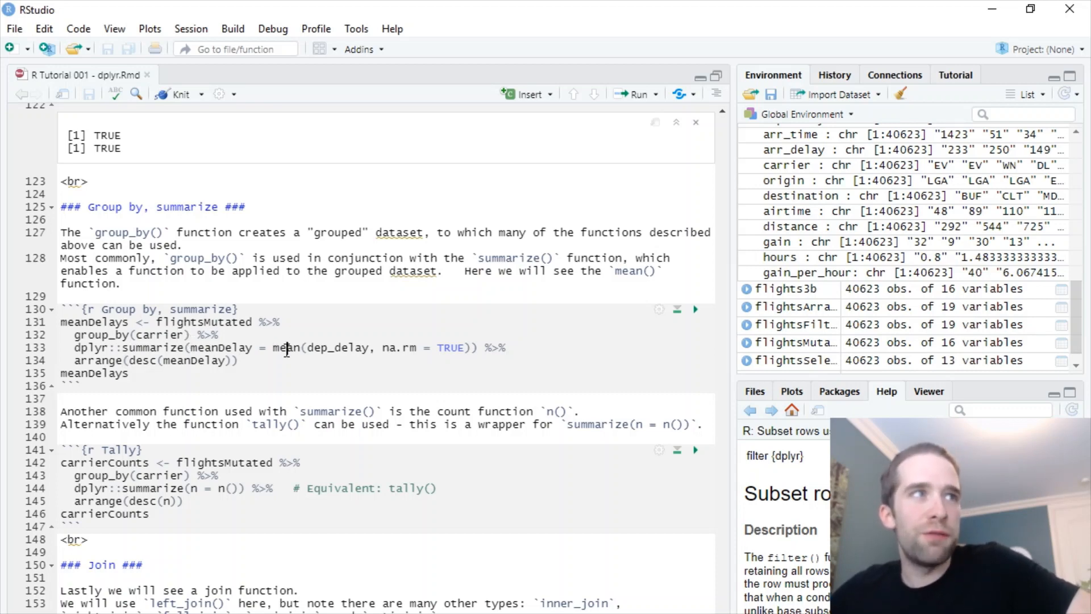
mouse_move(285, 348)
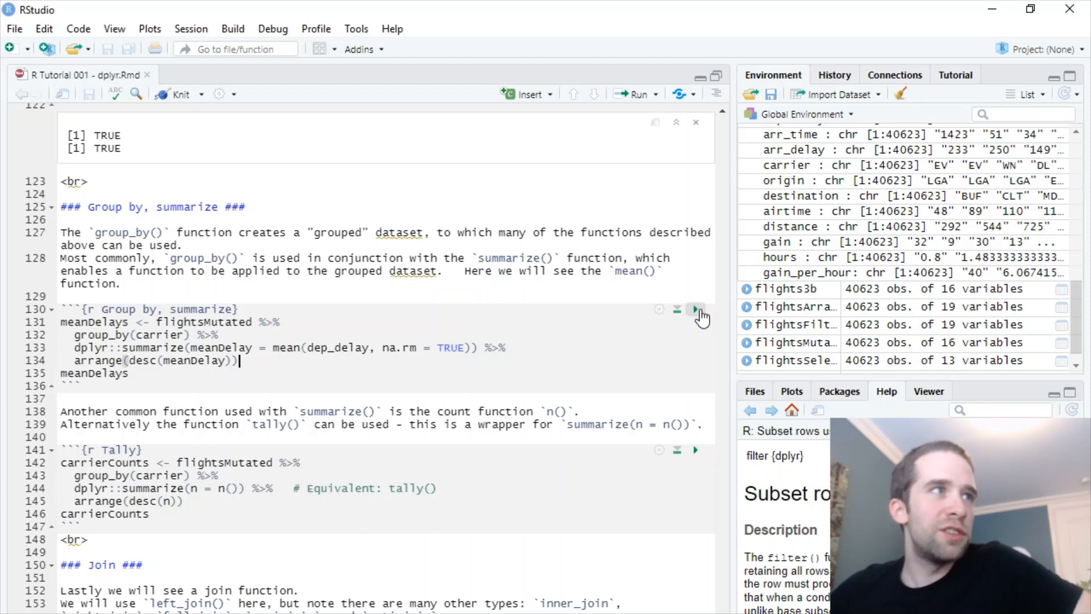
Run the group_by/summarize chunk creating meanDelays for 15 carriers, FL highest at 21.54.
click(695, 309)
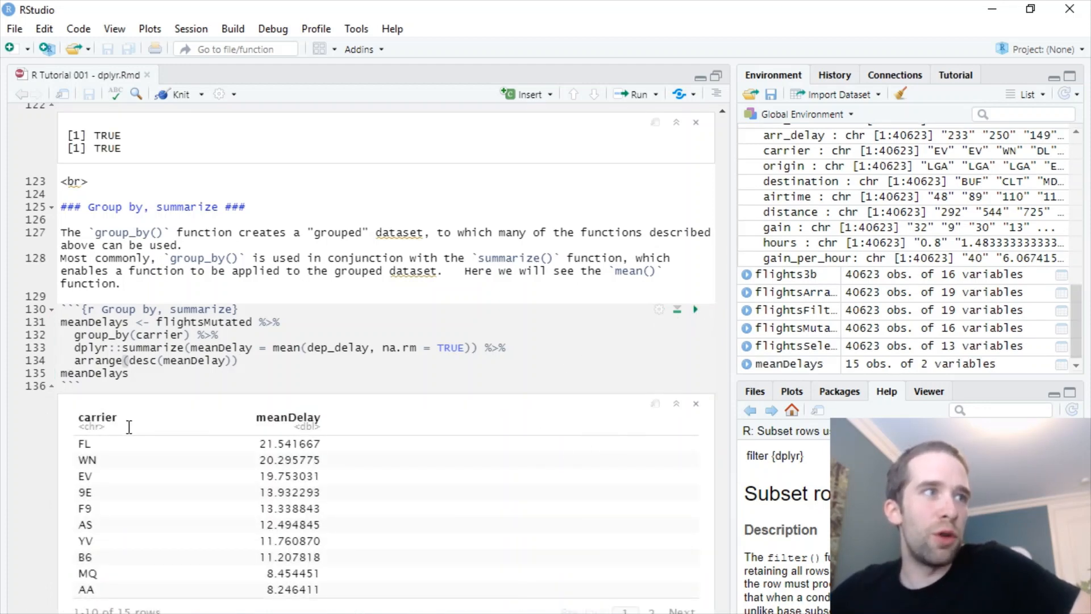
mouse_move(39, 477)
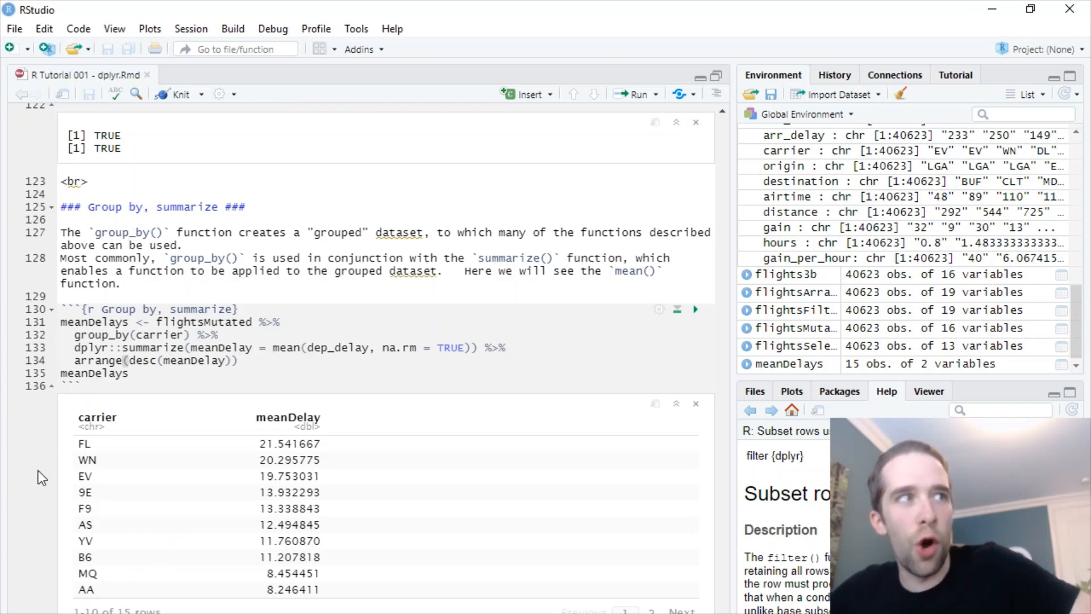
mouse_move(404, 448)
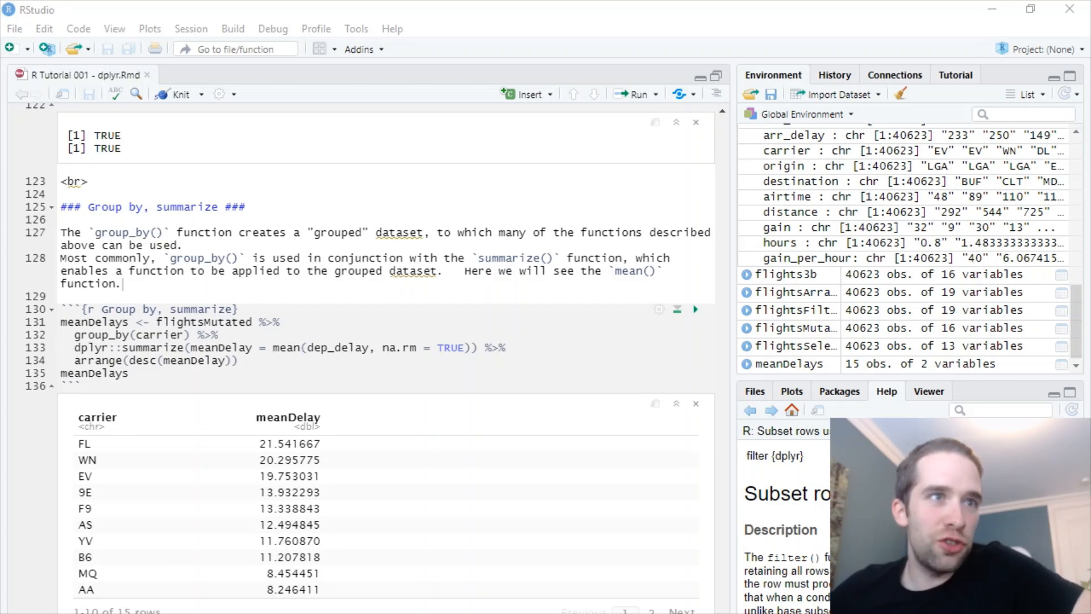
scroll(down, 3)
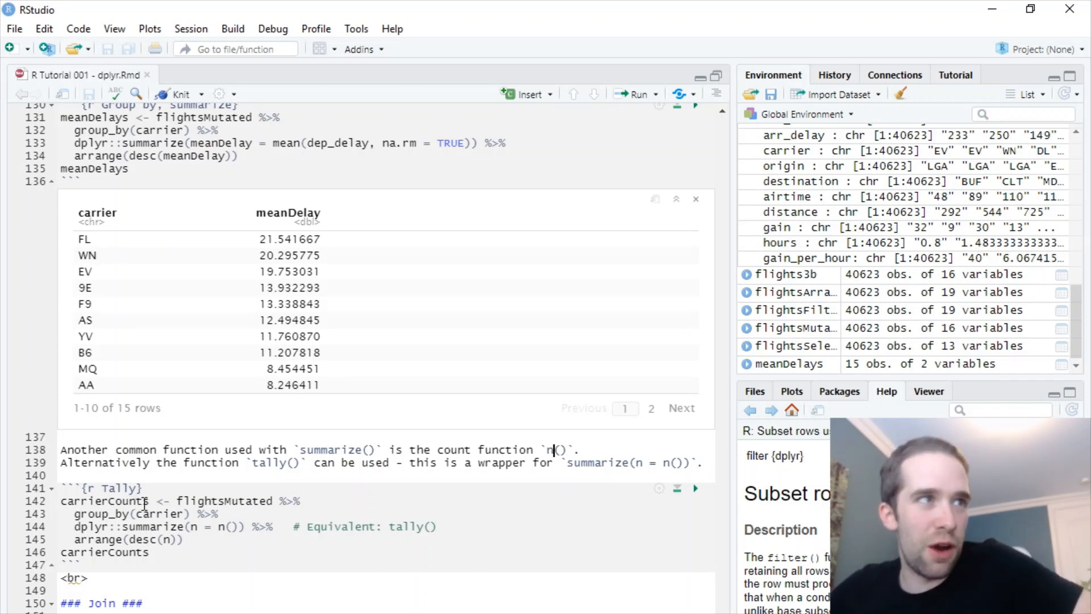
scroll(down, 3)
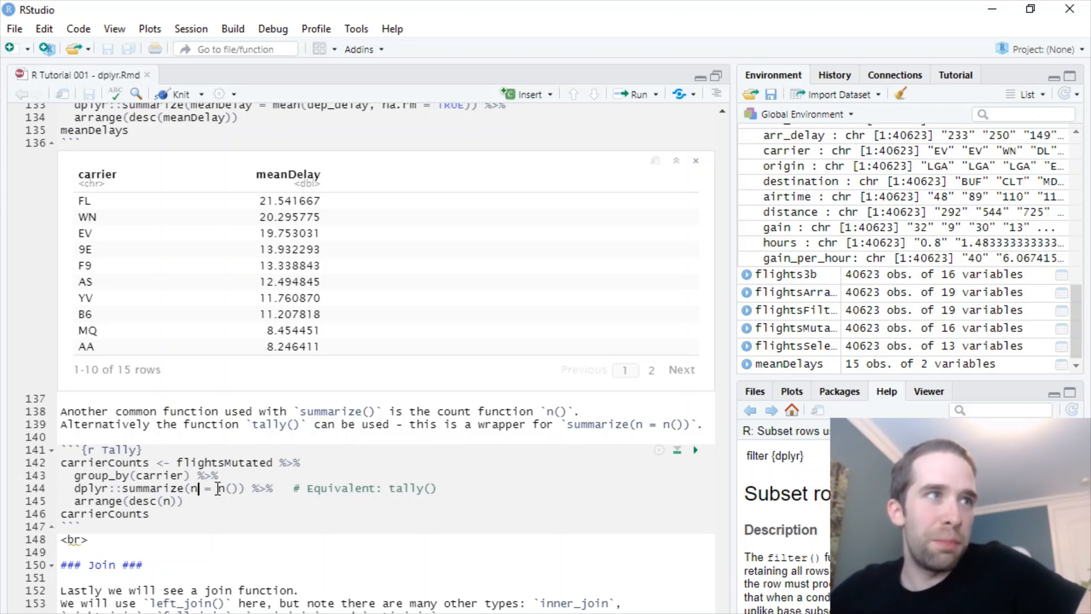
double_click(226, 488)
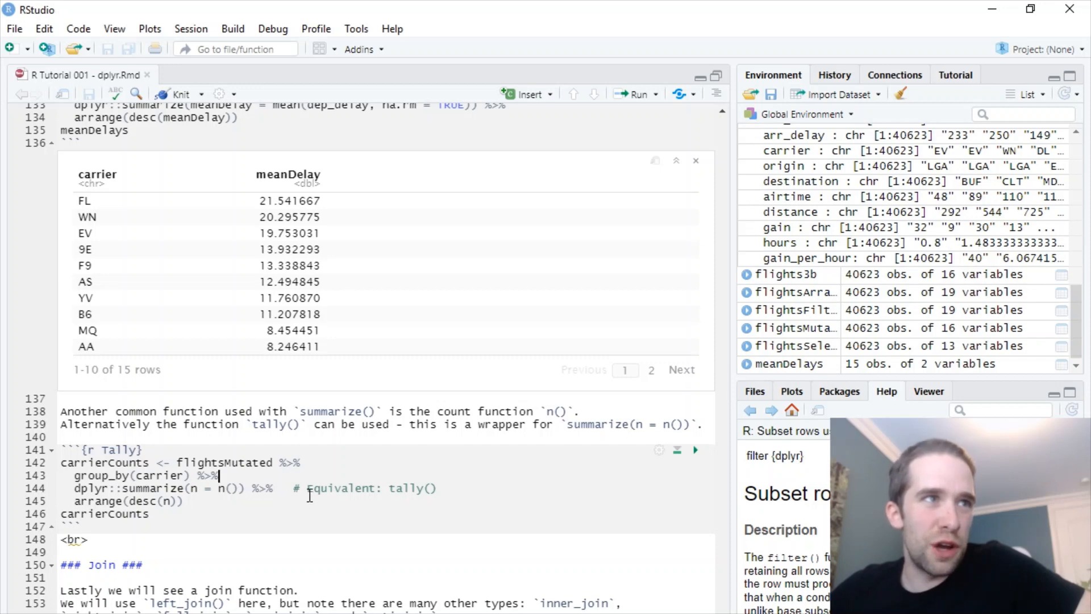
double_click(410, 488)
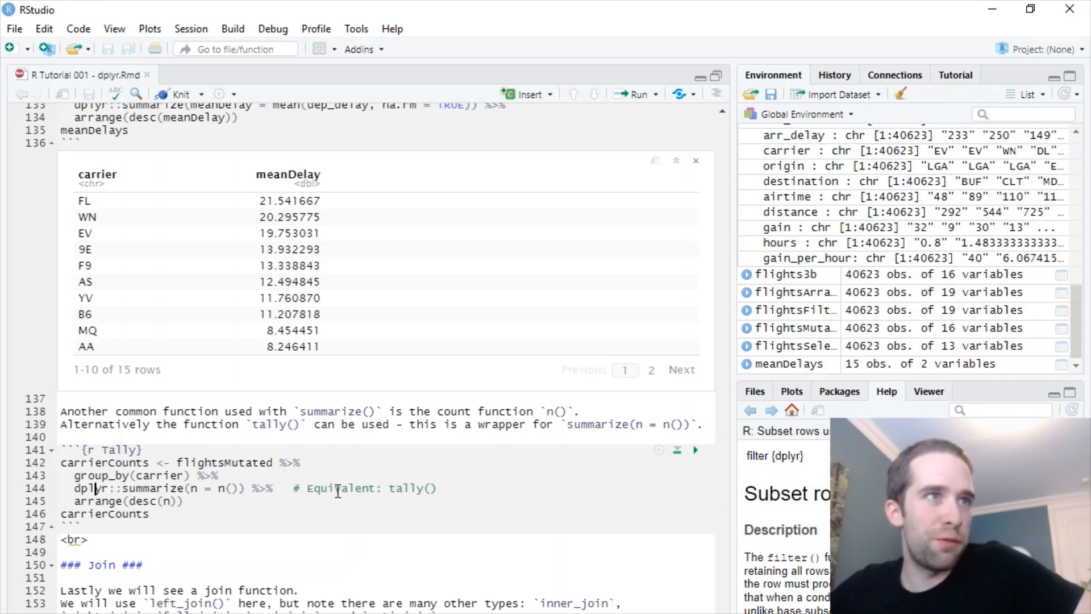
double_click(411, 487)
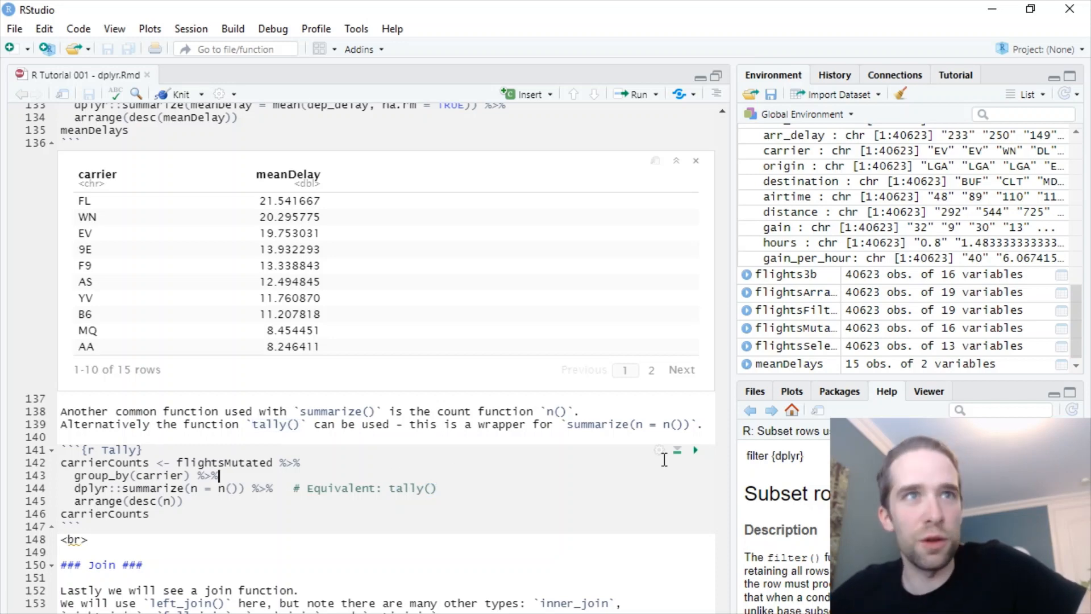
Run the tally chunk to build carrierCounts for 15 carriers, B6 highest at 8007.
click(694, 450)
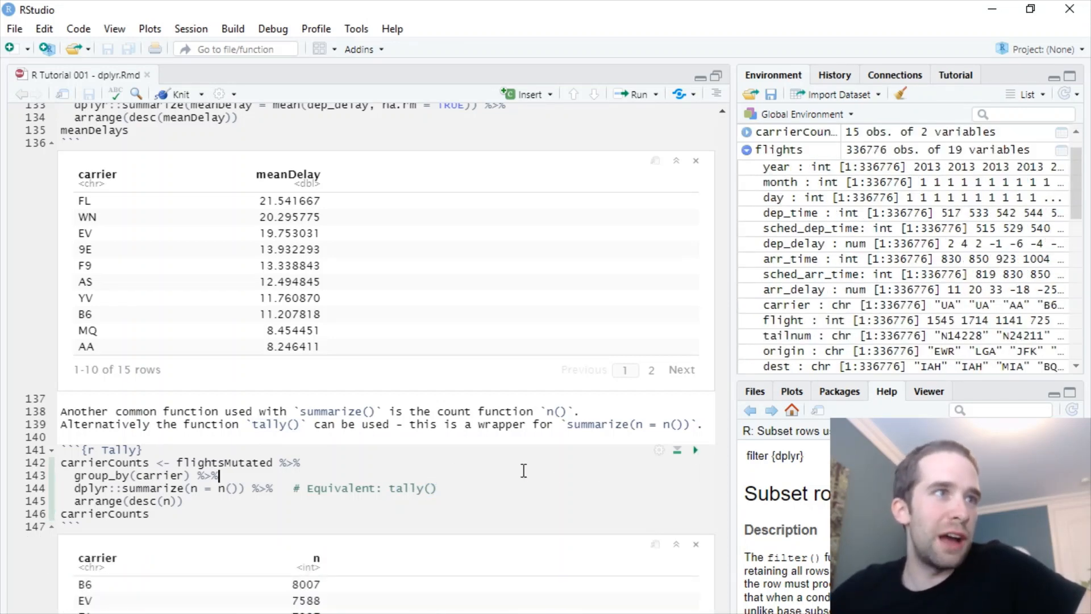
scroll(down, 3)
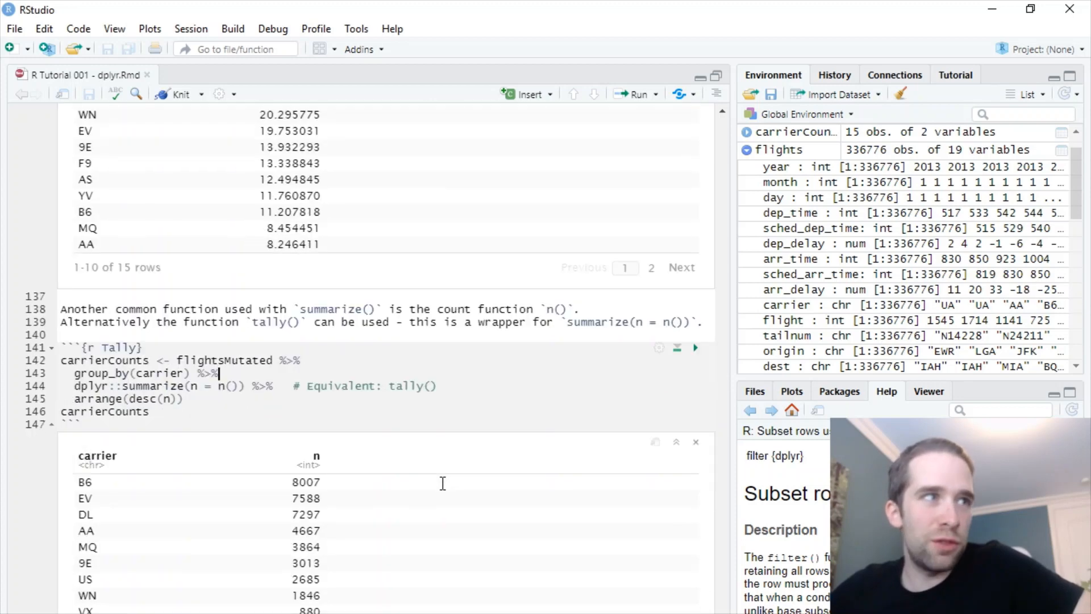
scroll(down, 3)
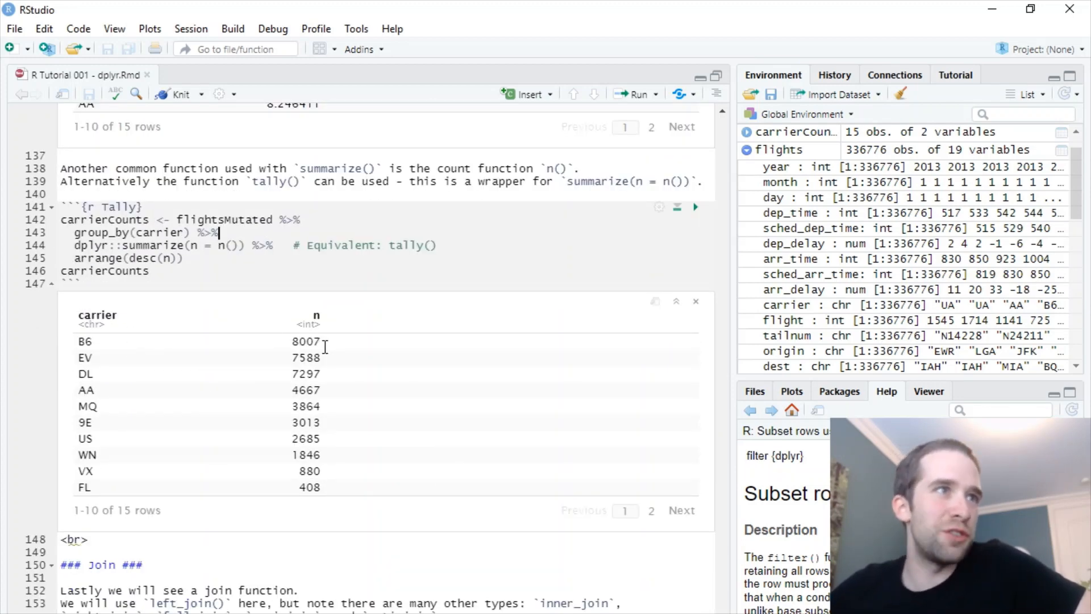
mouse_move(179, 373)
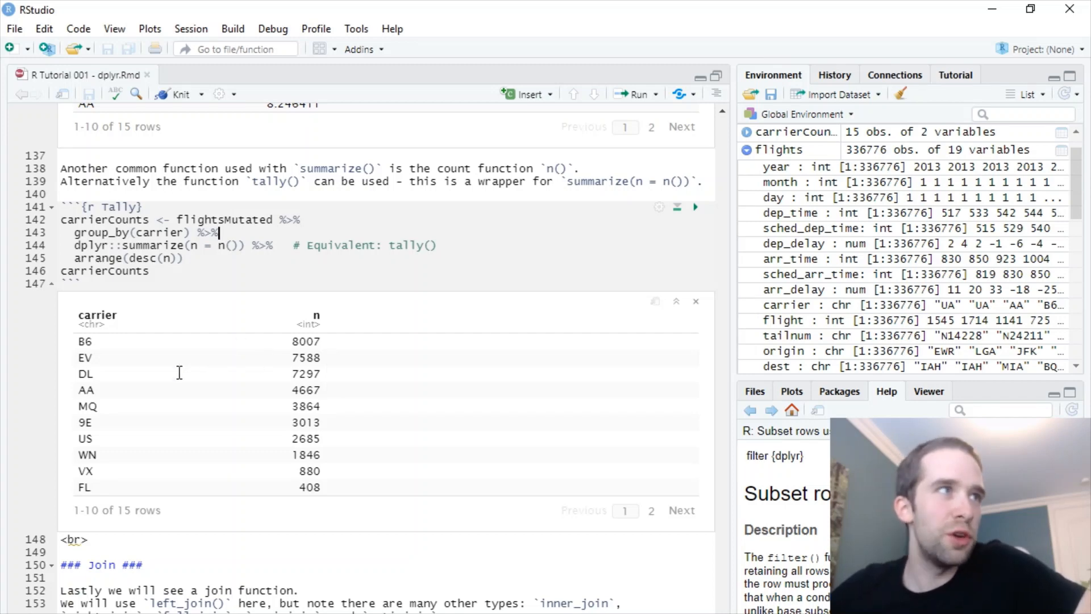
mouse_move(334, 360)
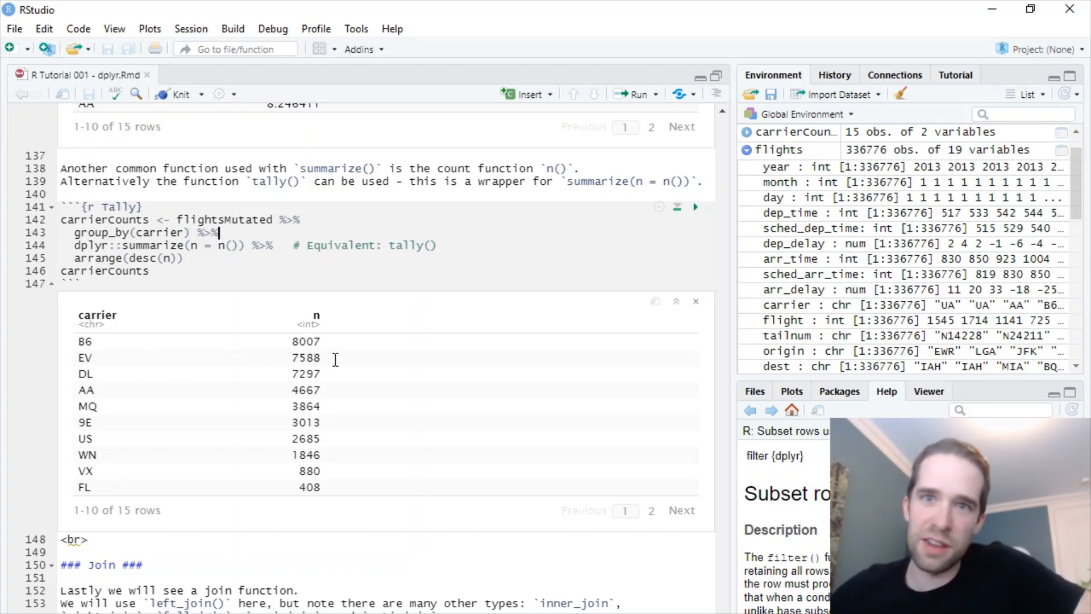
scroll(down, 3)
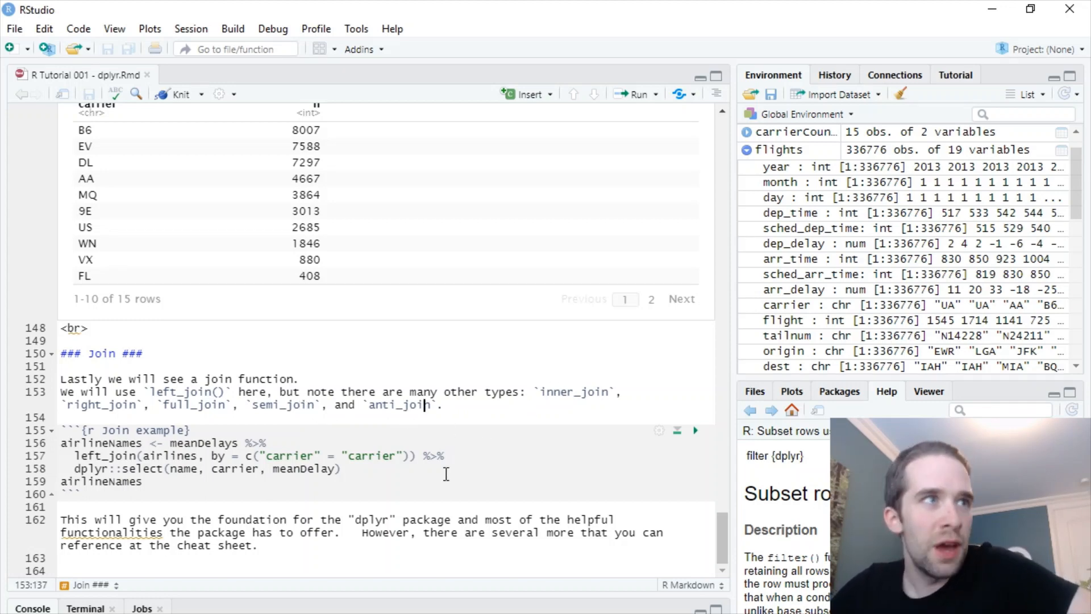
click(341, 468)
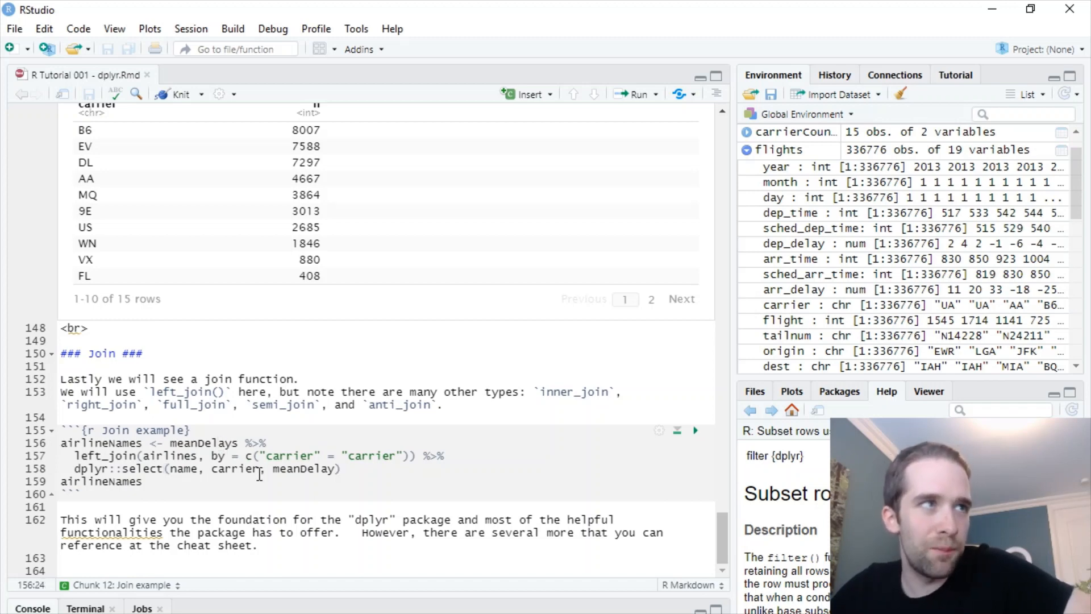
click(144, 443)
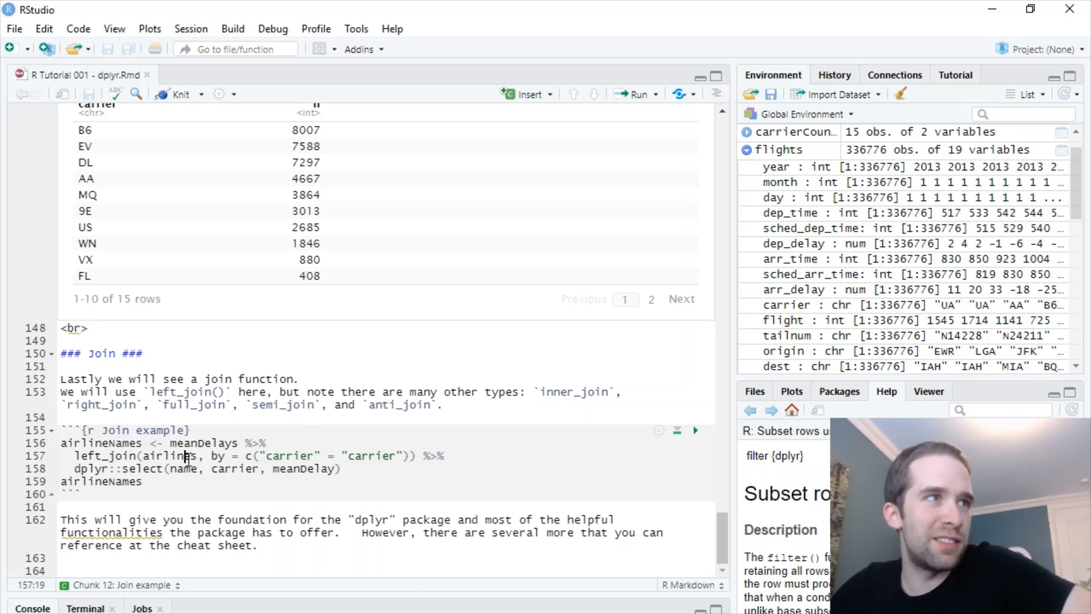
click(266, 442)
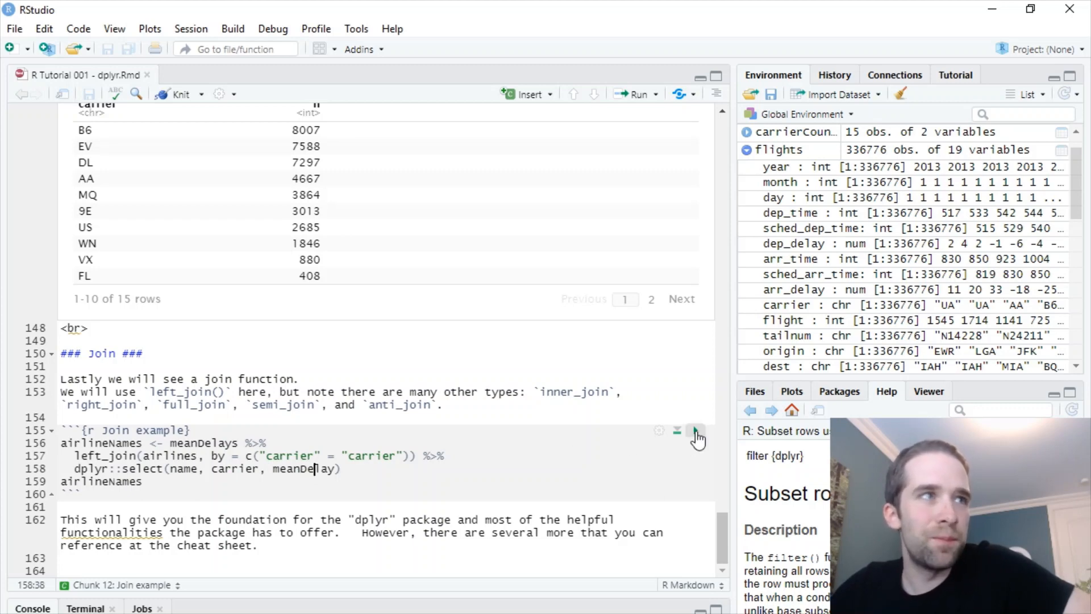
Run the join chunk to build airlineNames with 15 airlines and mean delays, AirTran at 21.54.
click(696, 432)
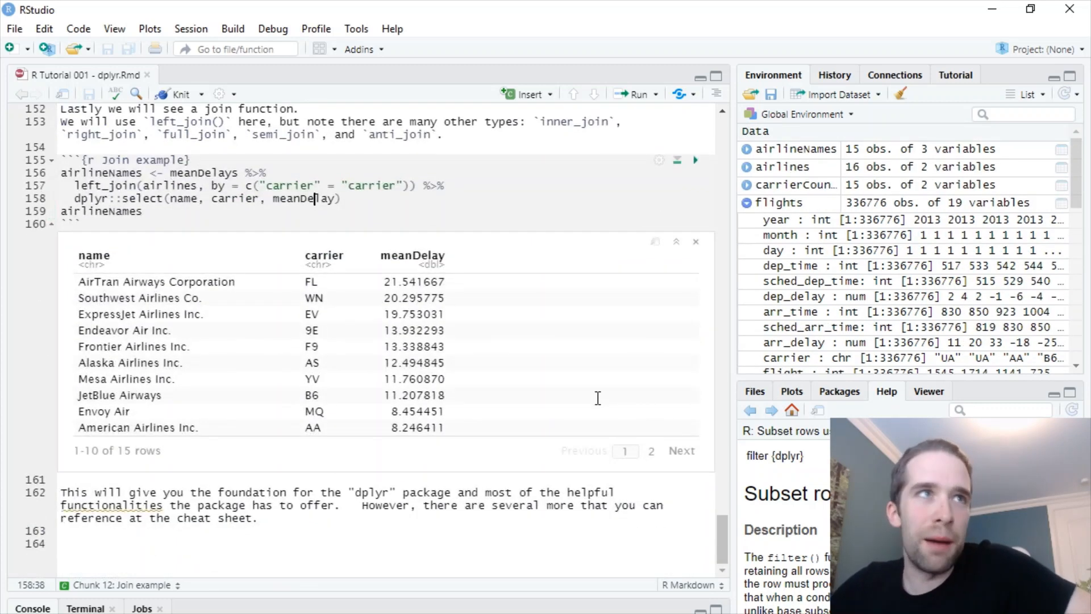
mouse_move(508, 468)
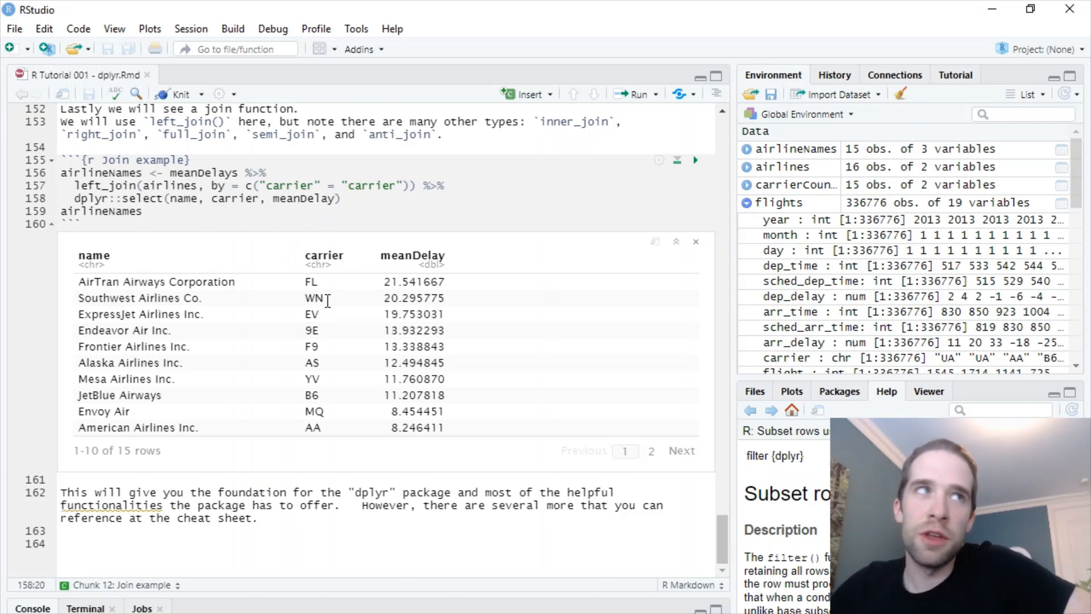
mouse_move(469, 317)
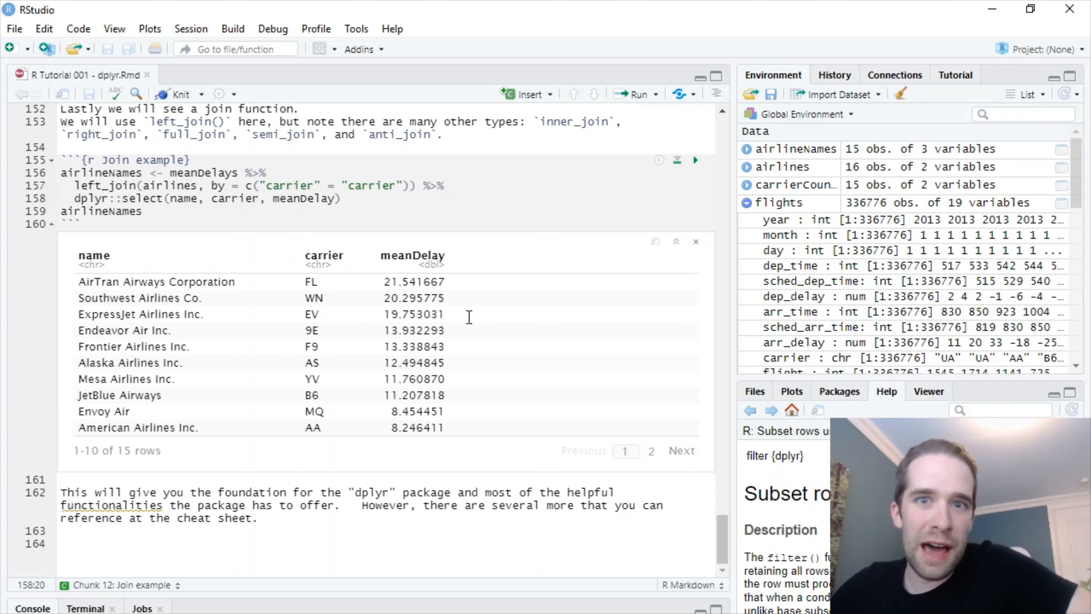